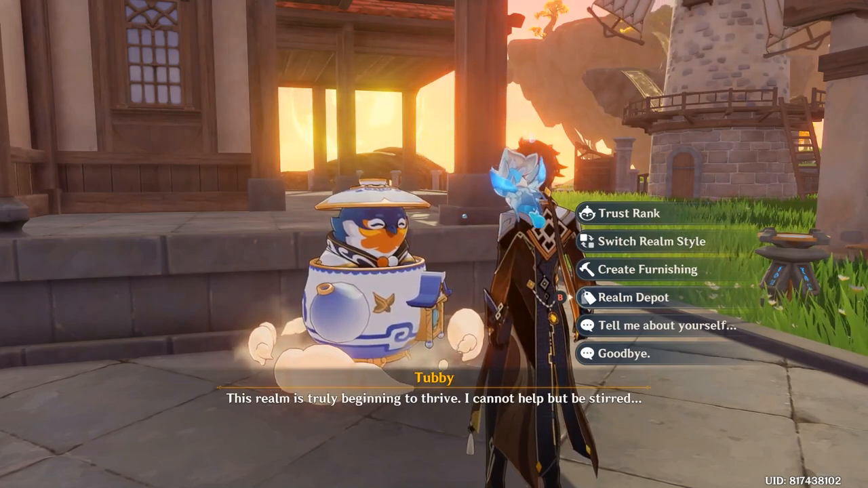
- Choose Realm Depot in Tubby's dialogue to show Realm Treasures with 1204 realm currency
left_click(631, 297)
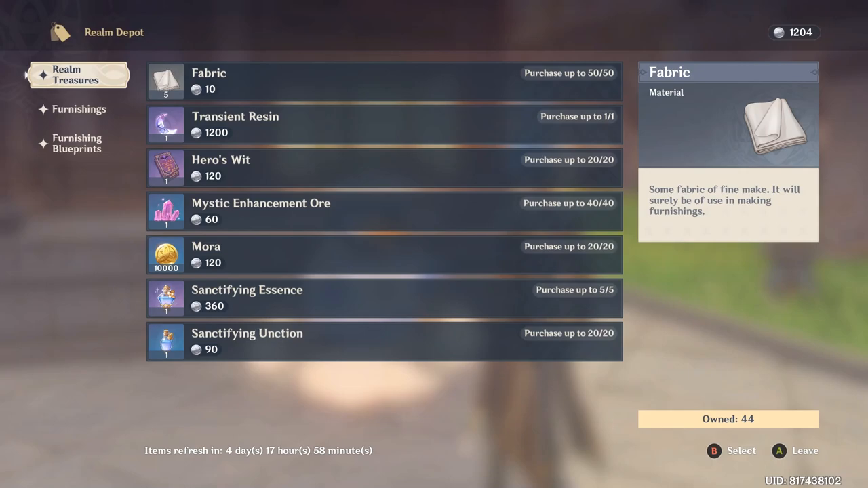
- Select Transient Resin (1200, replenishes 60 Original Resin, one purchase) to see its details
left_click(385, 81)
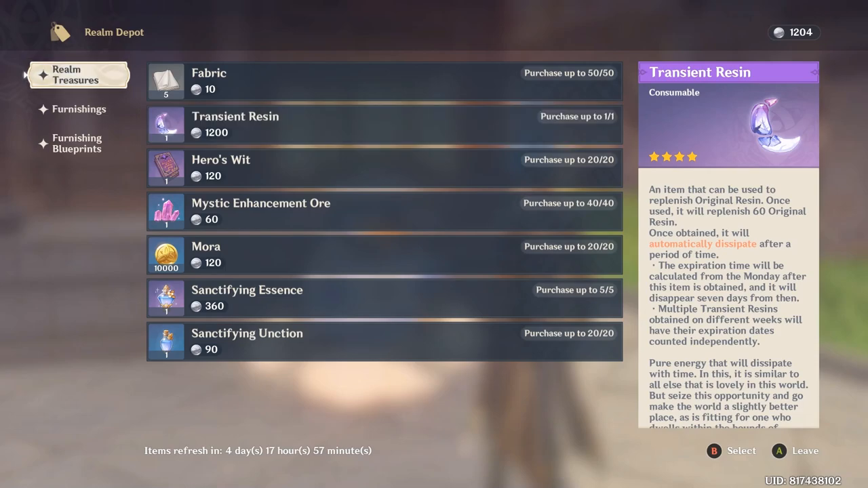
- Scroll through the sold-out Furnishing Blueprints at 80 each, then switch to Furnishings stock
left_click(76, 143)
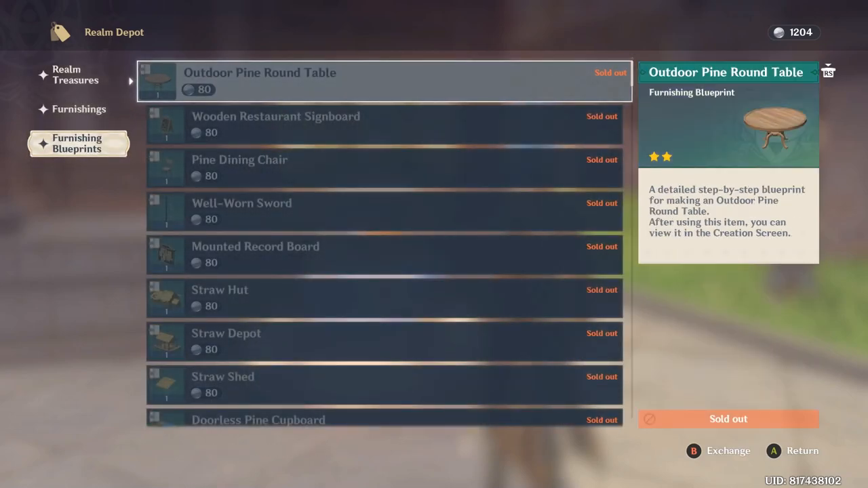
scroll("down", 3)
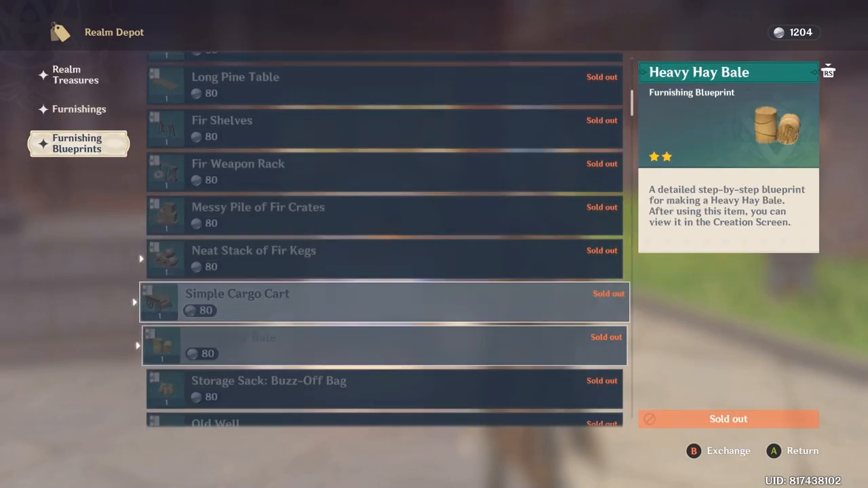
scroll("up", 3)
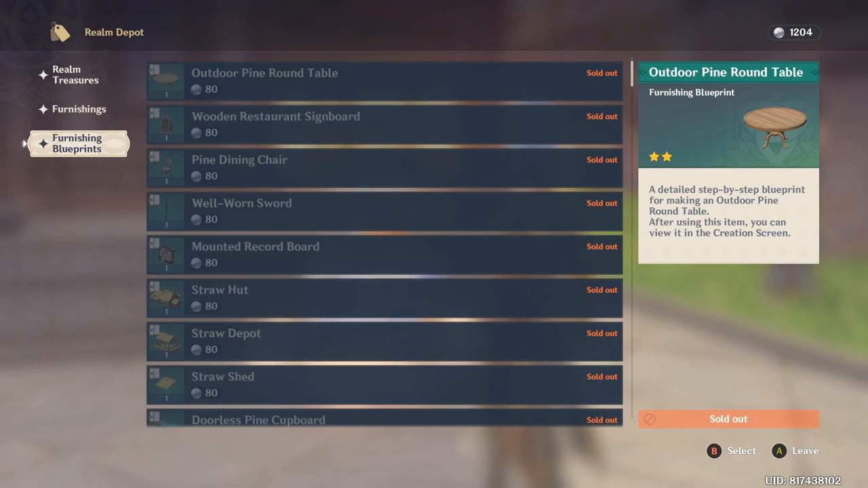
left_click(78, 109)
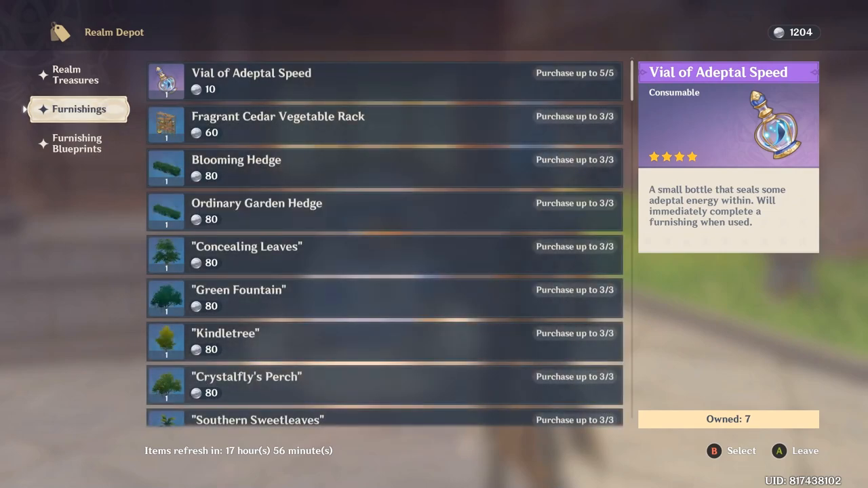
- Select Vial of Adeptal Speed, then Blooming Hedge, in the Furnishings stock to view their details
left_click(384, 81)
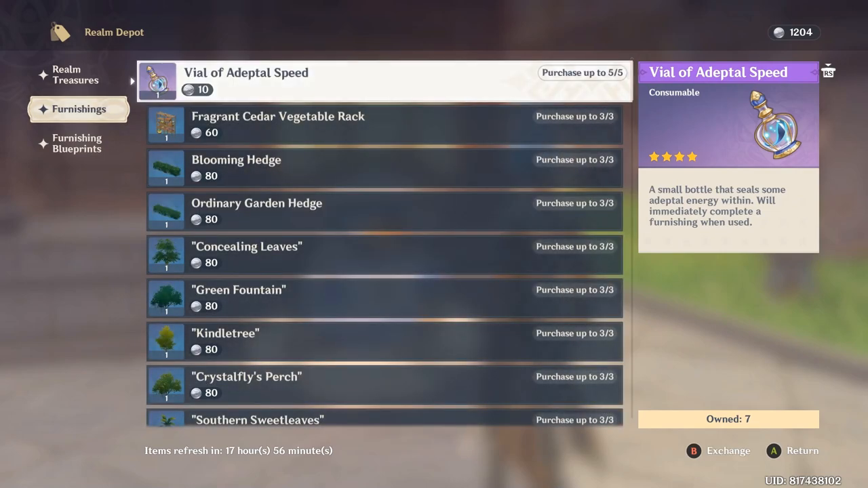
left_click(384, 168)
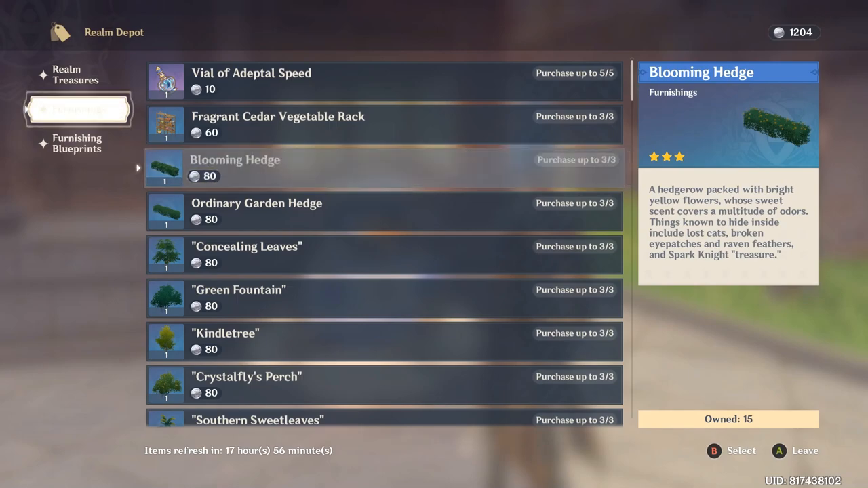
left_click(78, 109)
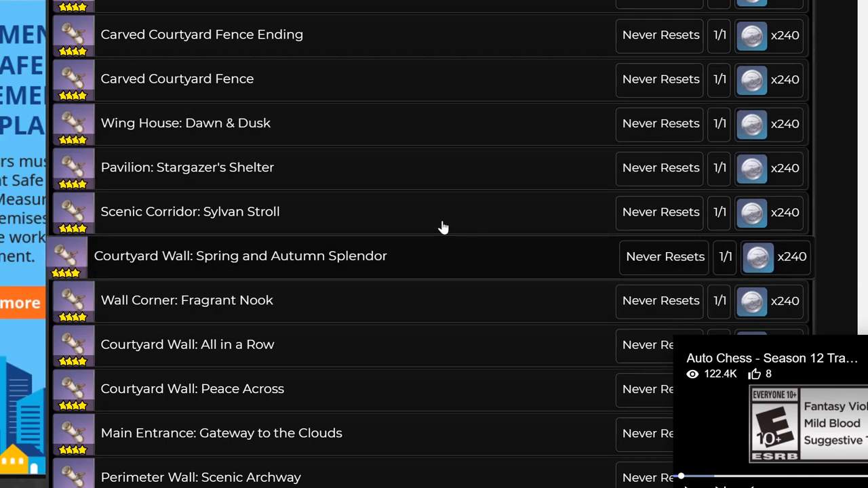
mouse_move(366, 267)
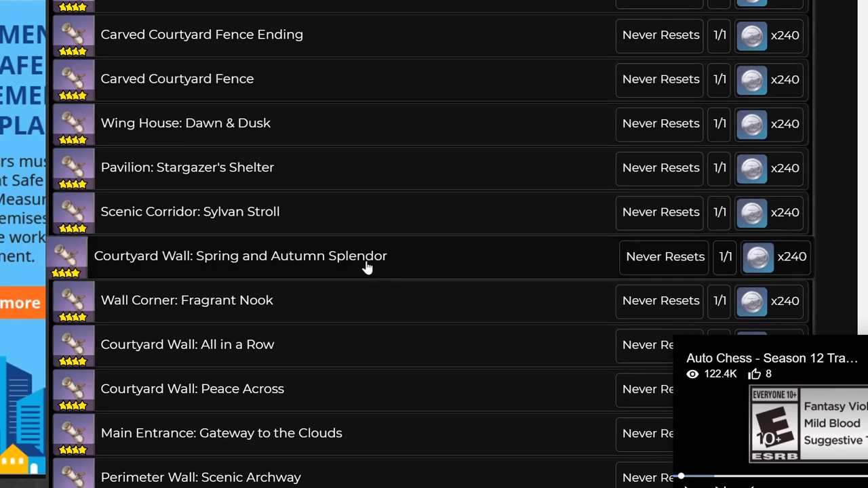
mouse_move(313, 50)
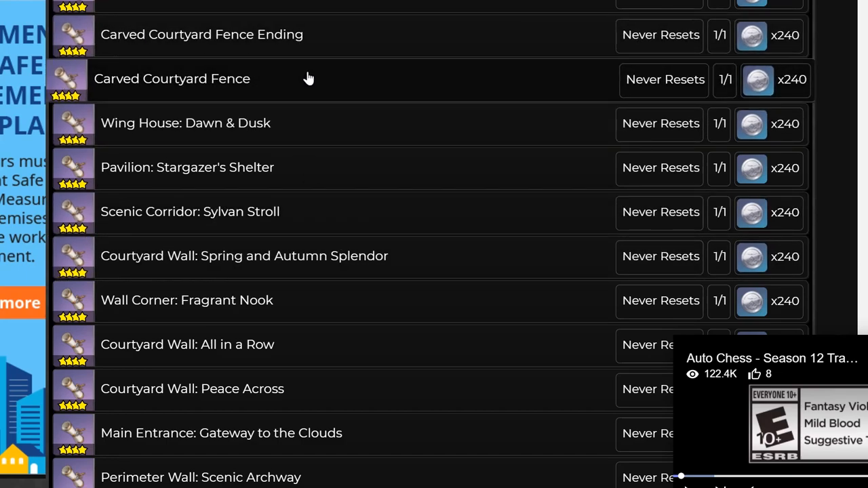
mouse_move(337, 129)
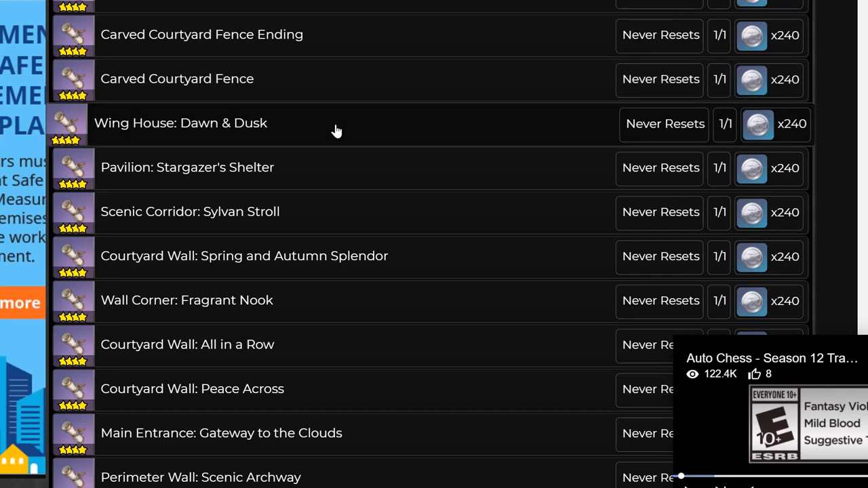
mouse_move(257, 47)
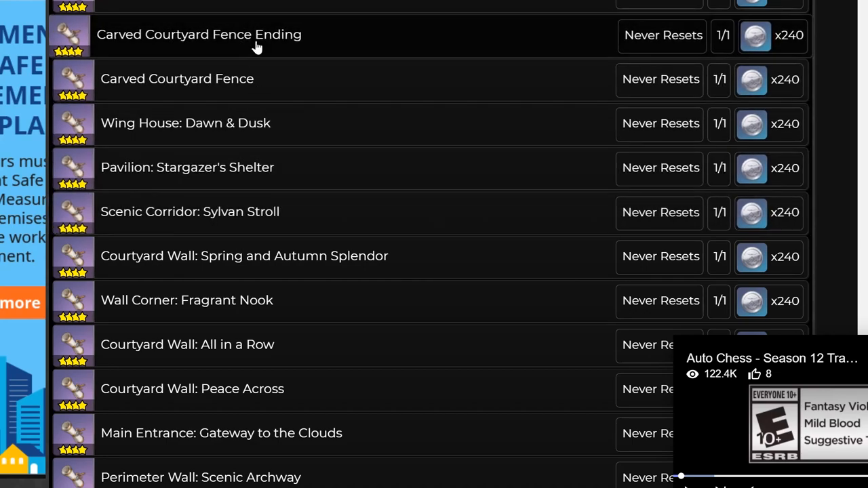
mouse_move(282, 79)
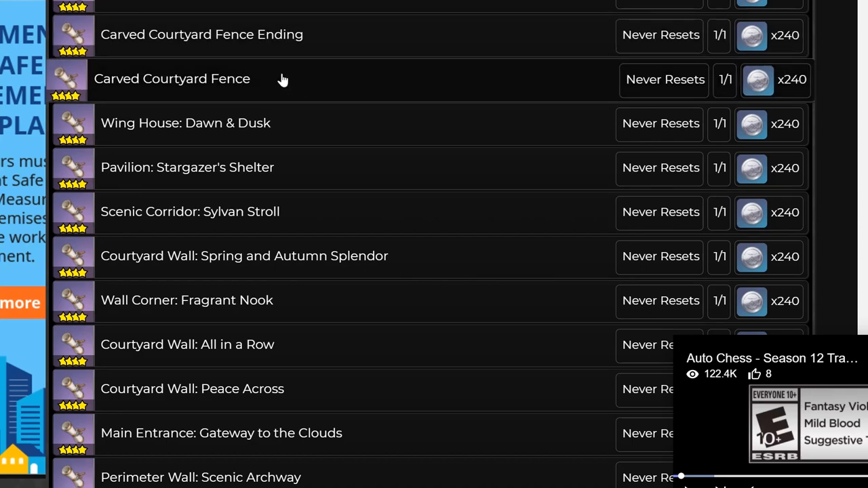
mouse_move(265, 91)
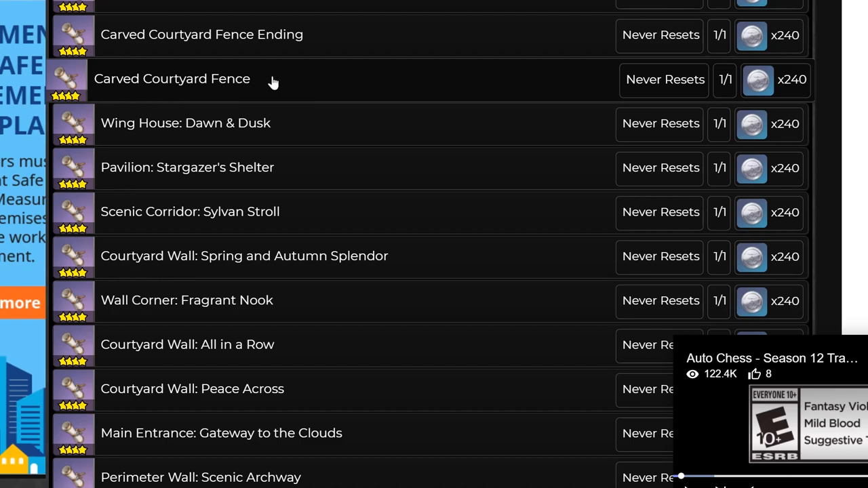
mouse_move(302, 88)
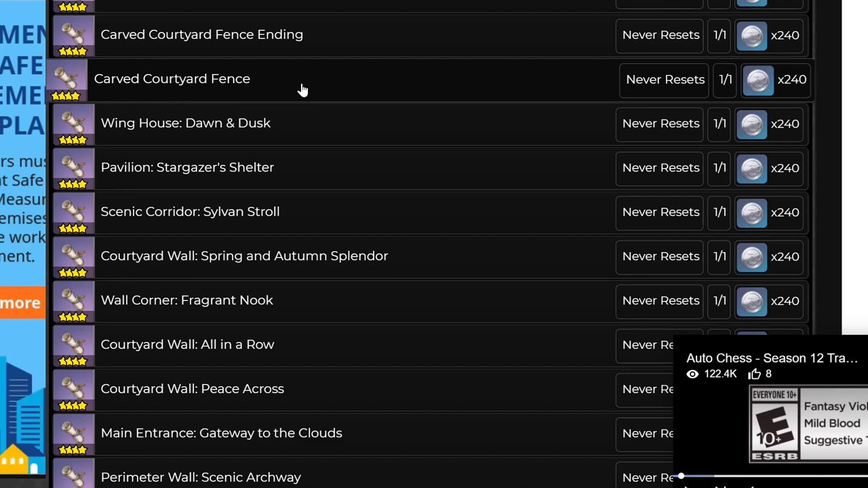
- Scroll the blueprint table past 240-cost walls down to the 80-cost wooden barrels
scroll("down", 3)
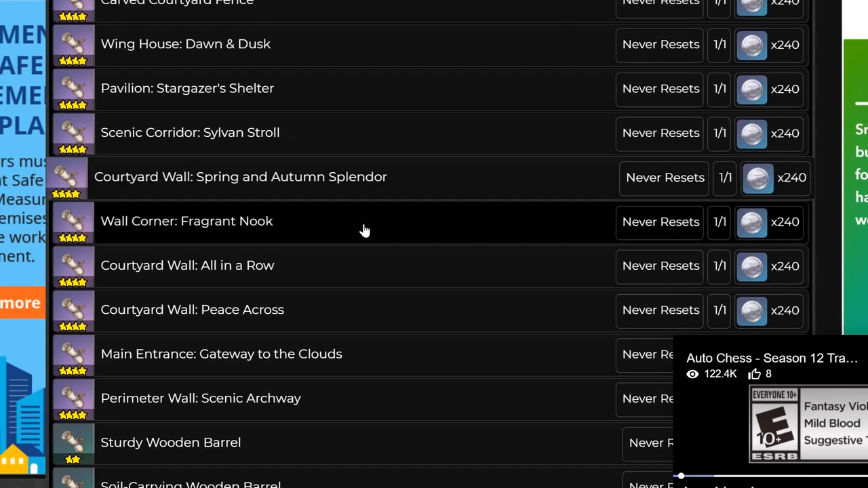
scroll("down", 3)
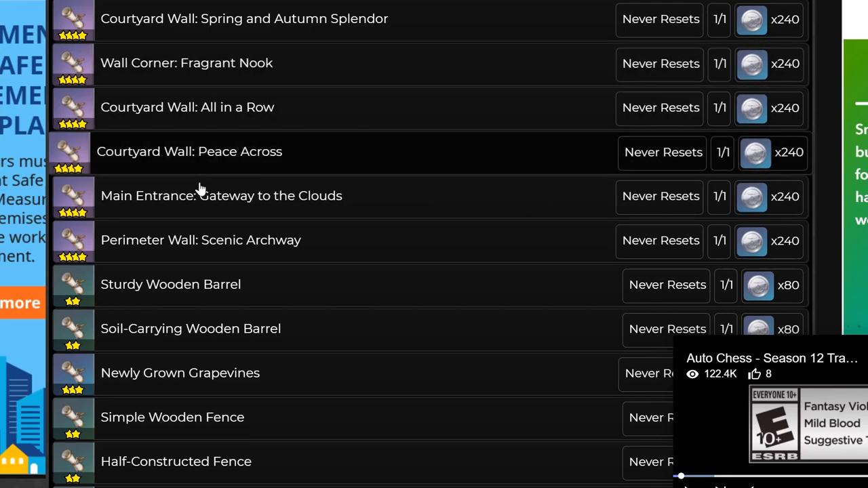
scroll("down", 3)
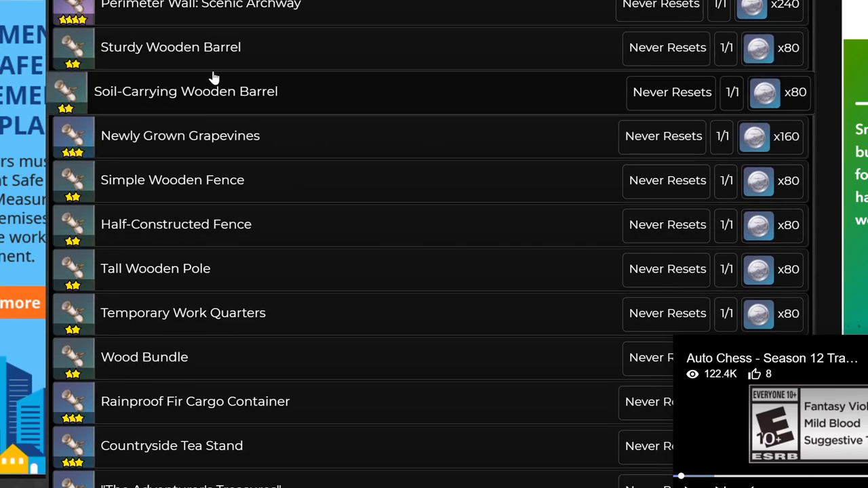
mouse_move(247, 186)
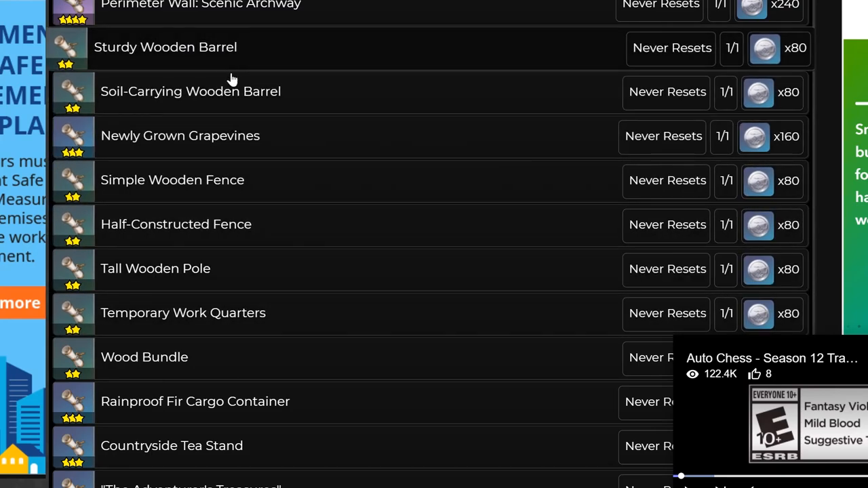
mouse_move(256, 147)
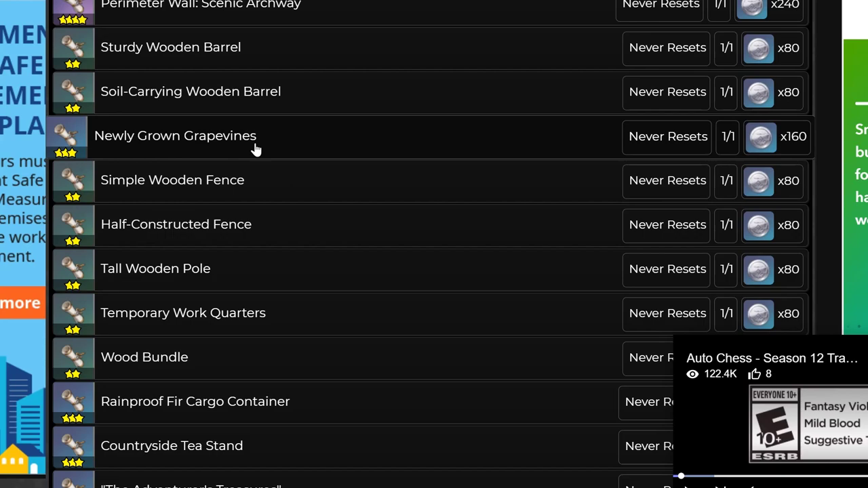
scroll("down", 3)
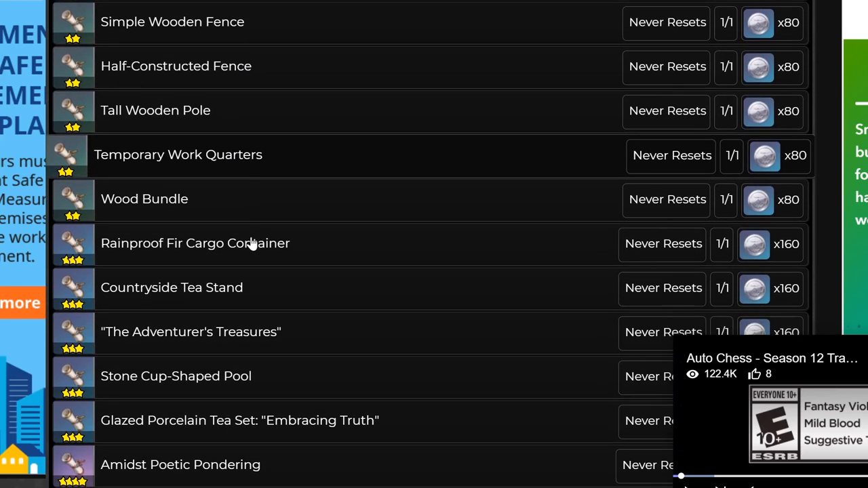
scroll("down", 3)
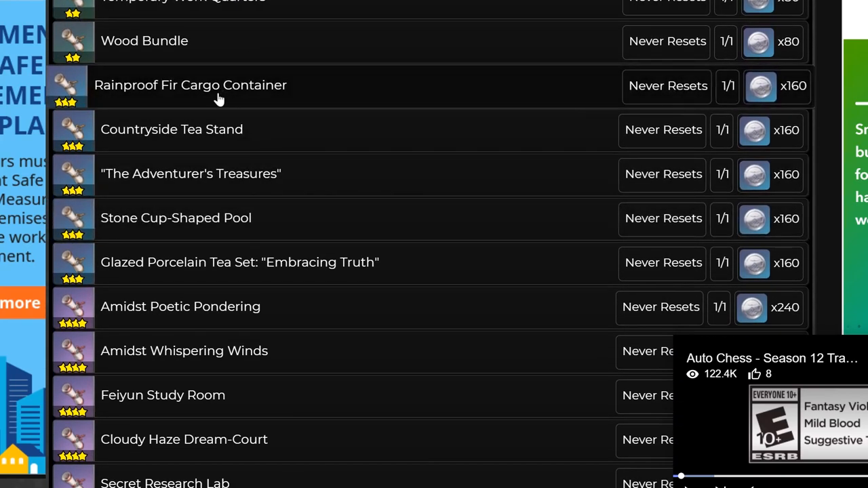
mouse_move(242, 194)
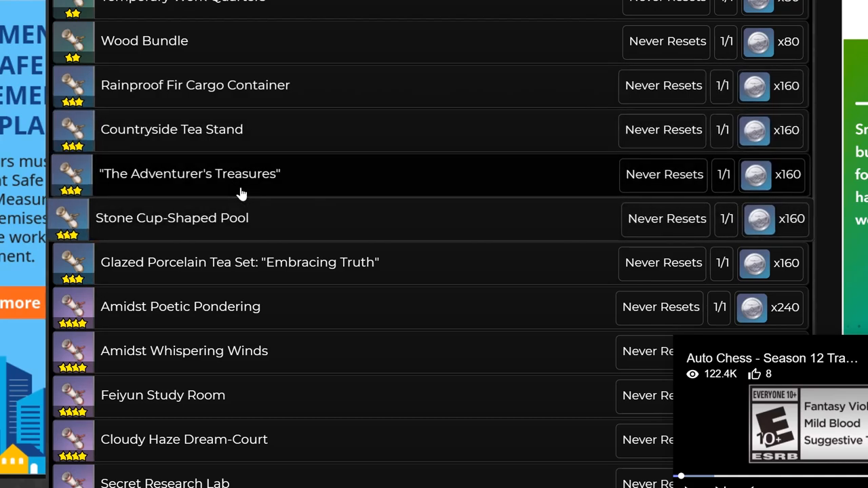
mouse_move(230, 219)
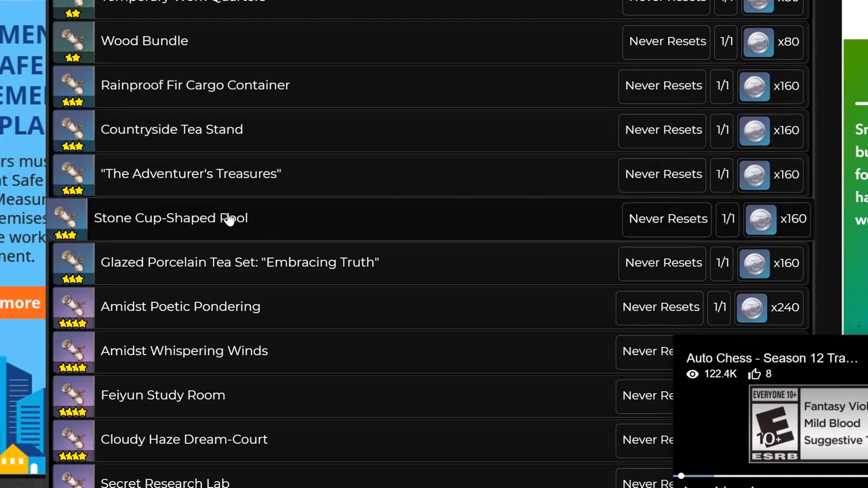
mouse_move(278, 227)
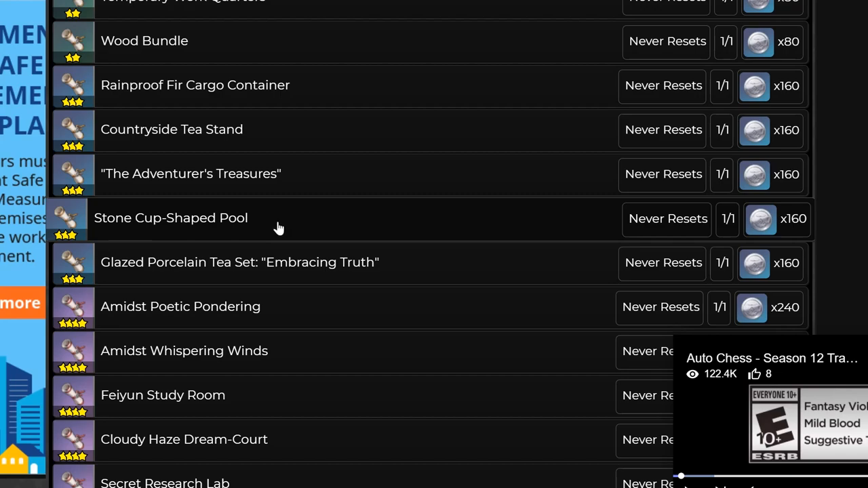
scroll("down", 3)
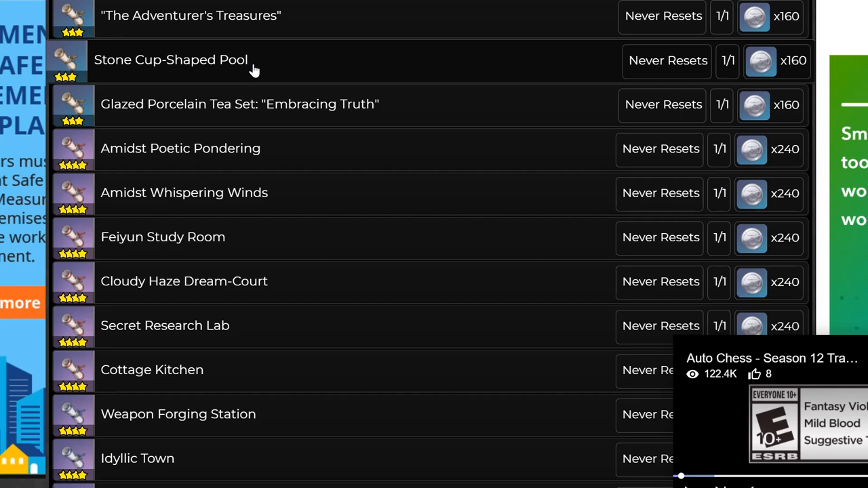
right_click(264, 71)
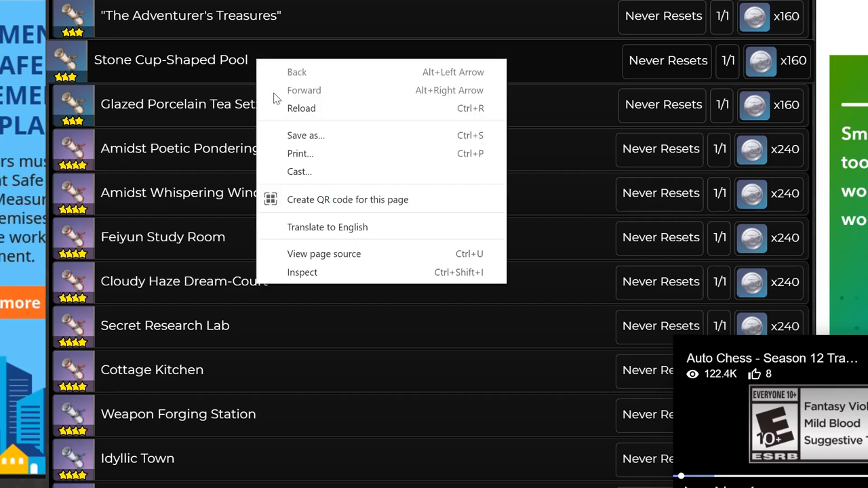
left_click(190, 60)
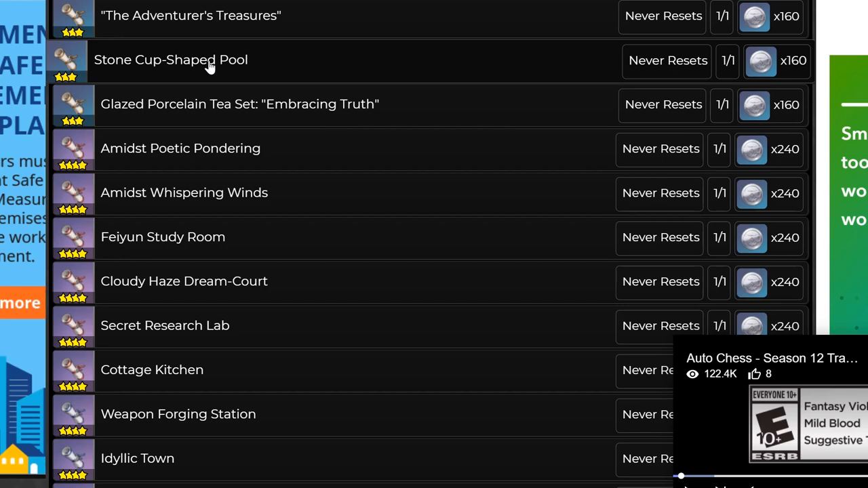
right_click(204, 59)
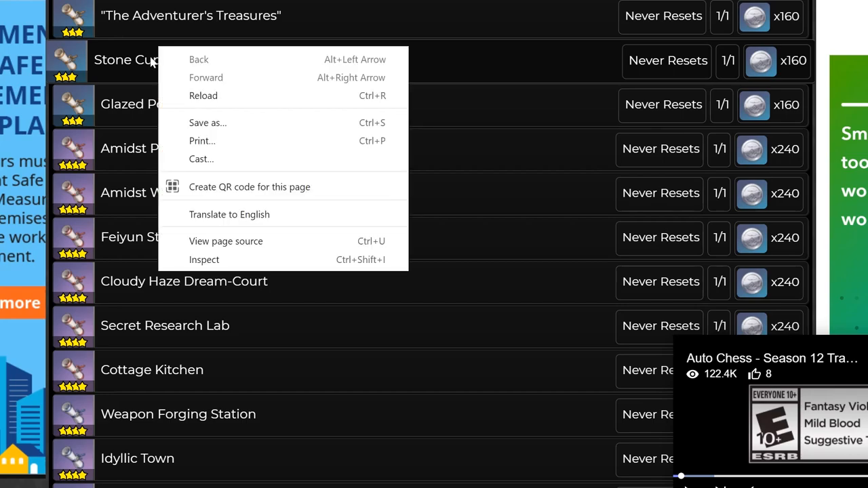
left_click(177, 70)
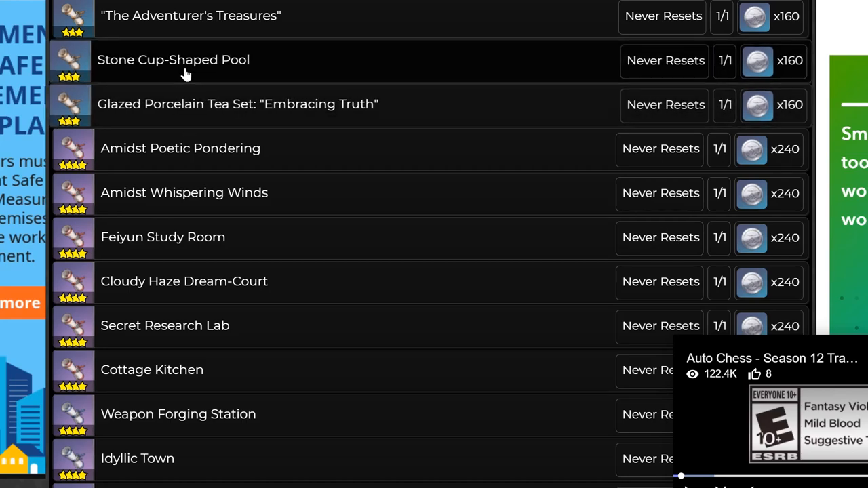
mouse_move(193, 117)
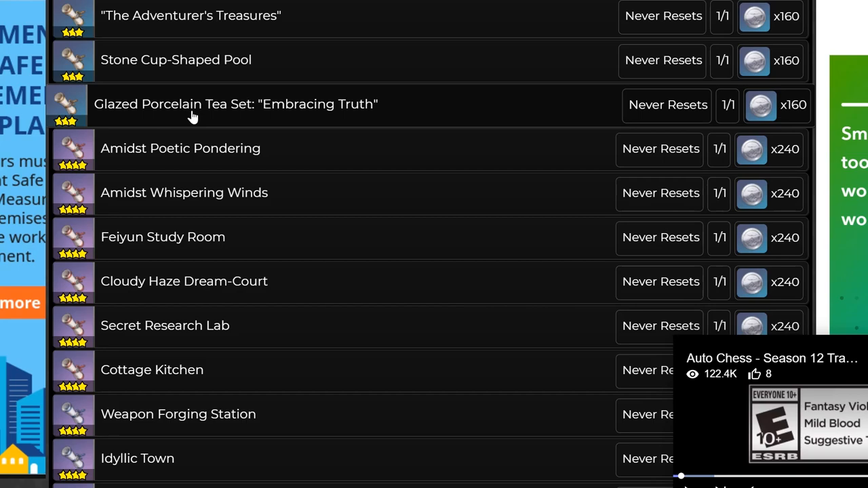
scroll("up", 3)
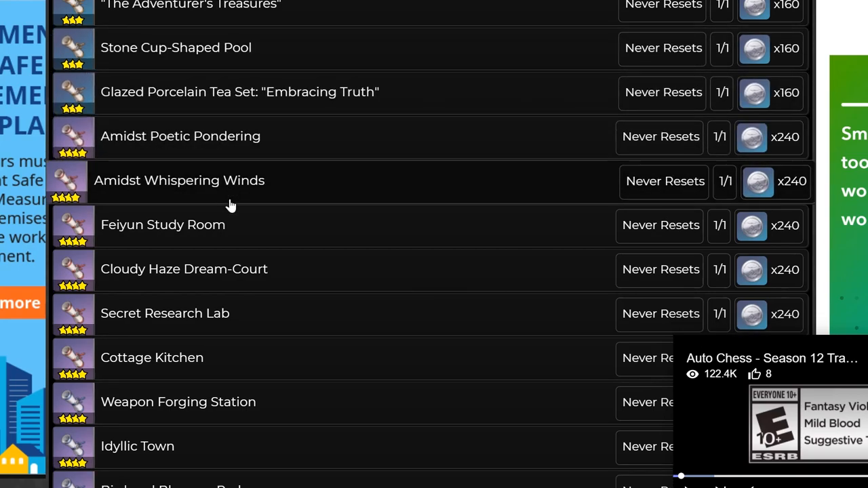
scroll("down", 3)
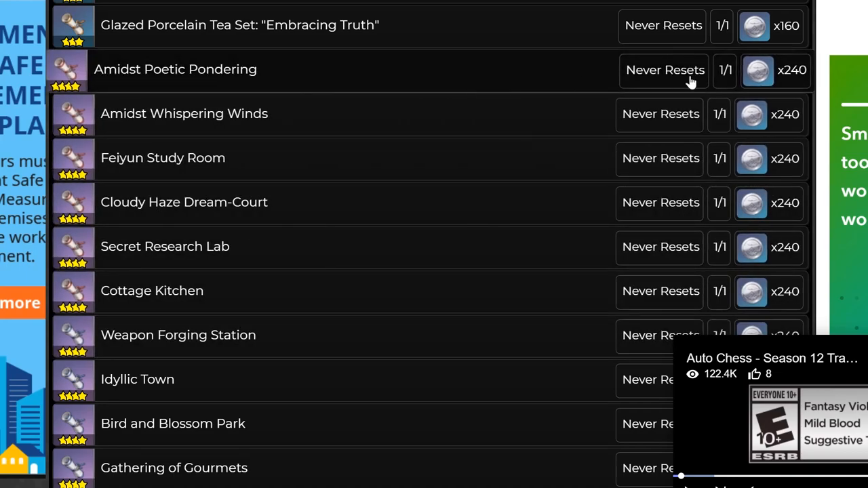
mouse_move(675, 227)
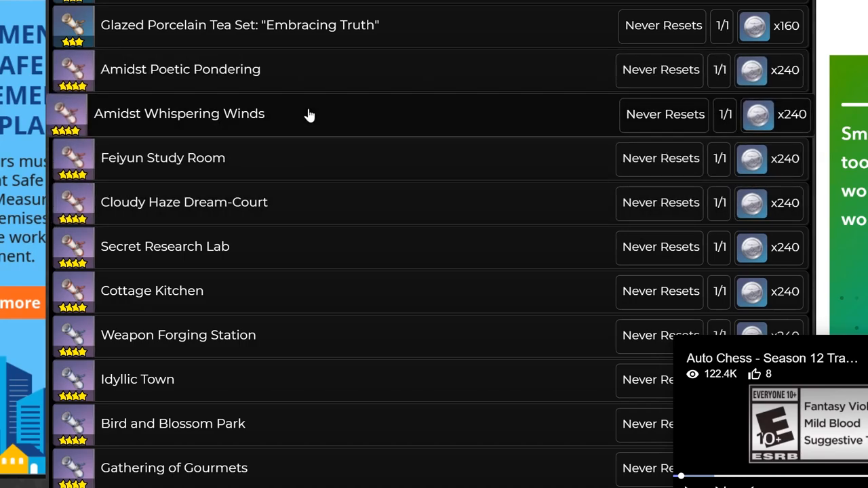
mouse_move(276, 254)
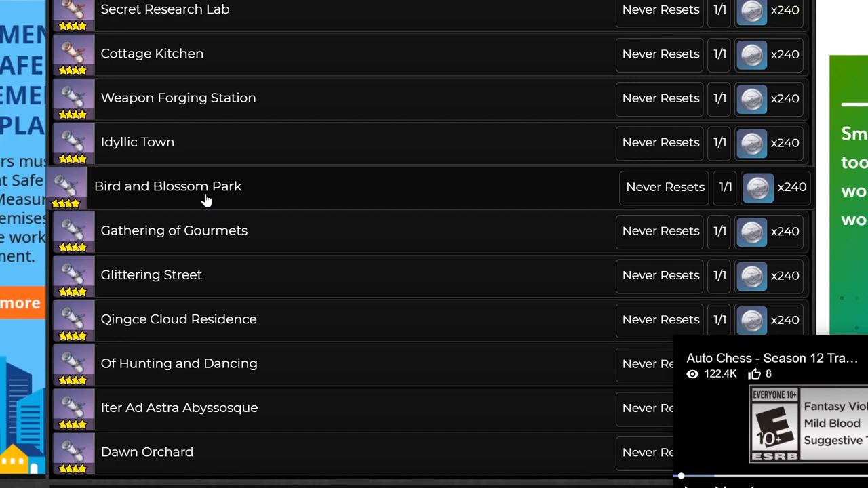
mouse_move(229, 204)
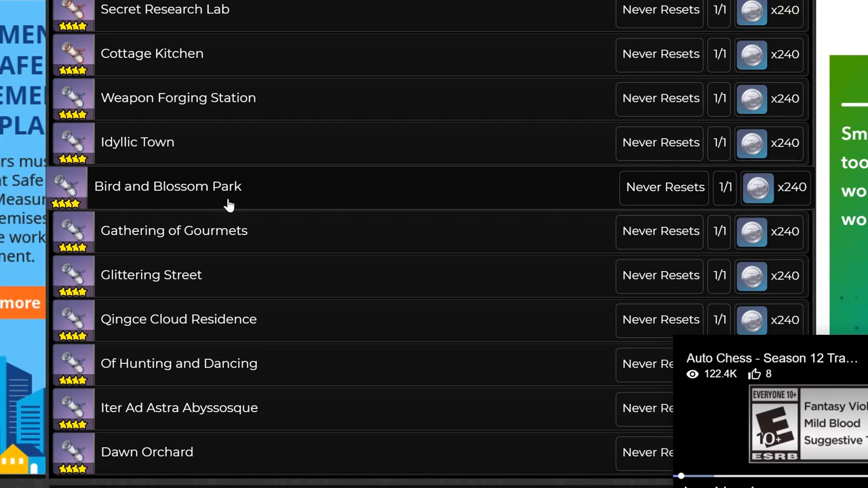
mouse_move(197, 195)
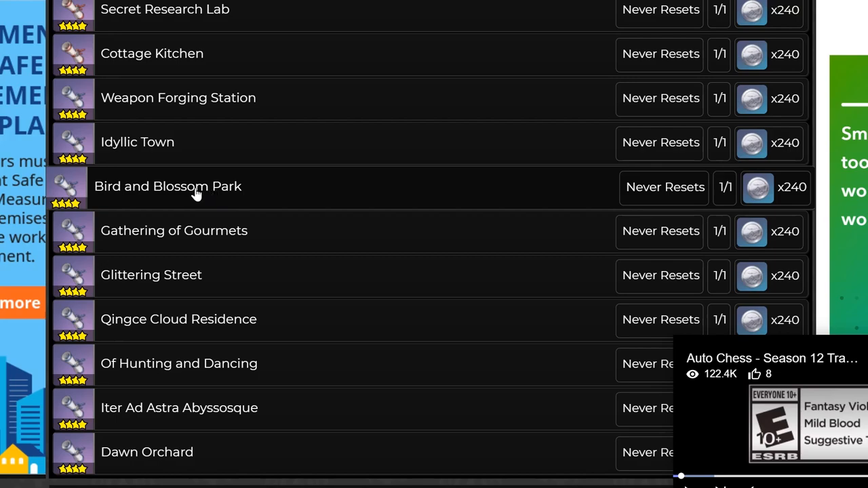
mouse_move(244, 197)
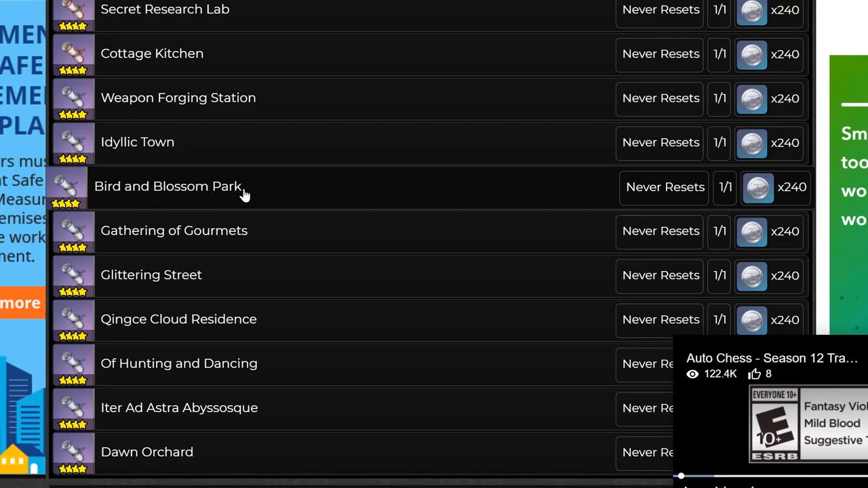
mouse_move(233, 199)
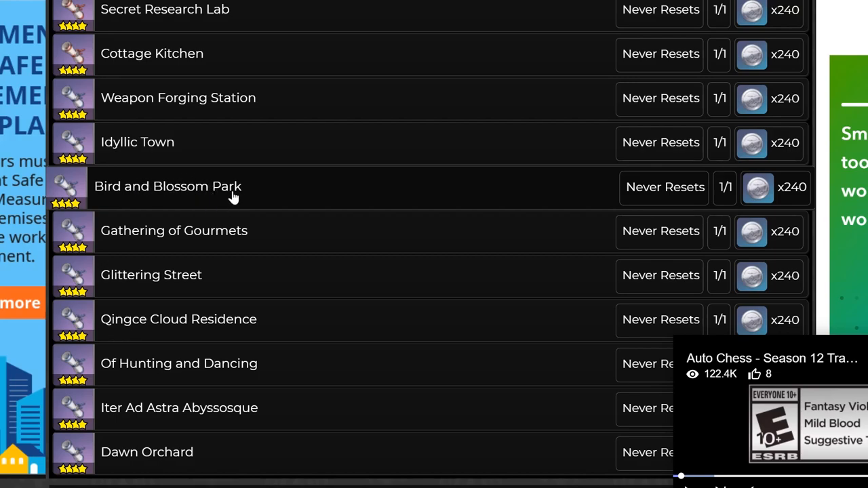
scroll("down", 3)
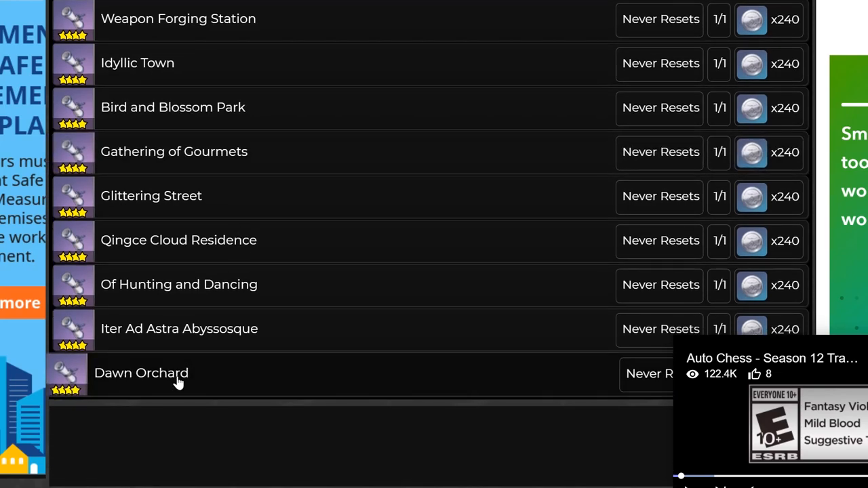
mouse_move(162, 385)
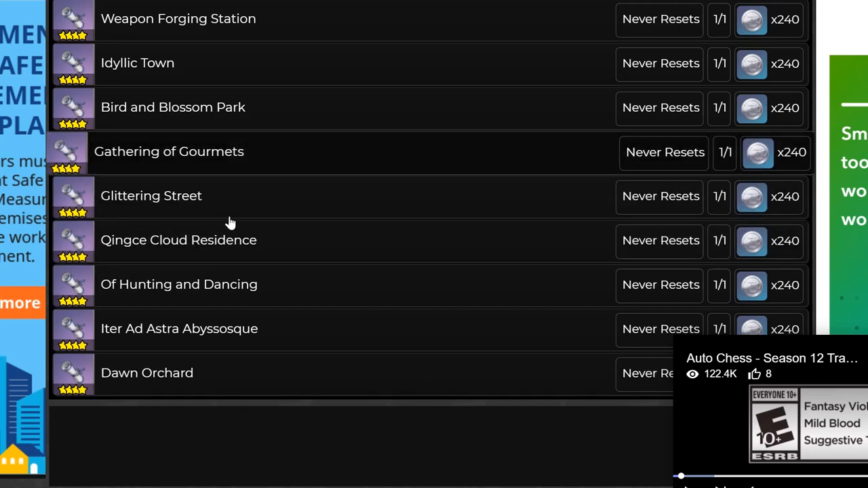
scroll("up", 3)
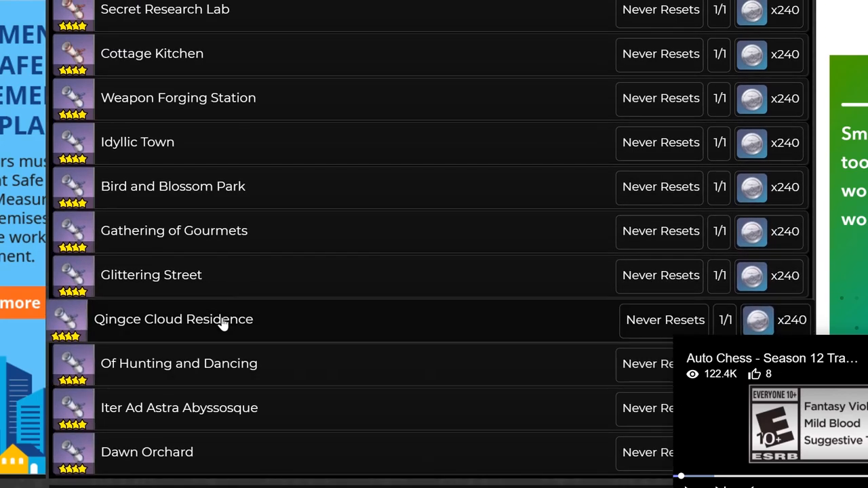
mouse_move(300, 326)
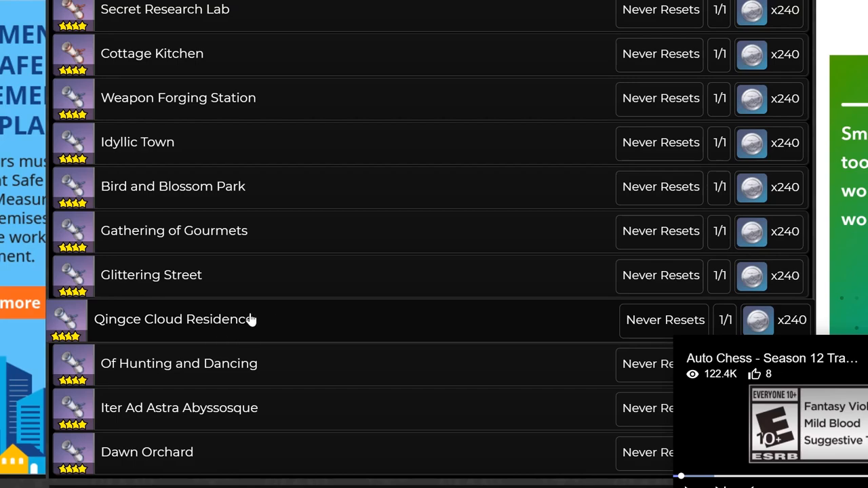
scroll("up", 3)
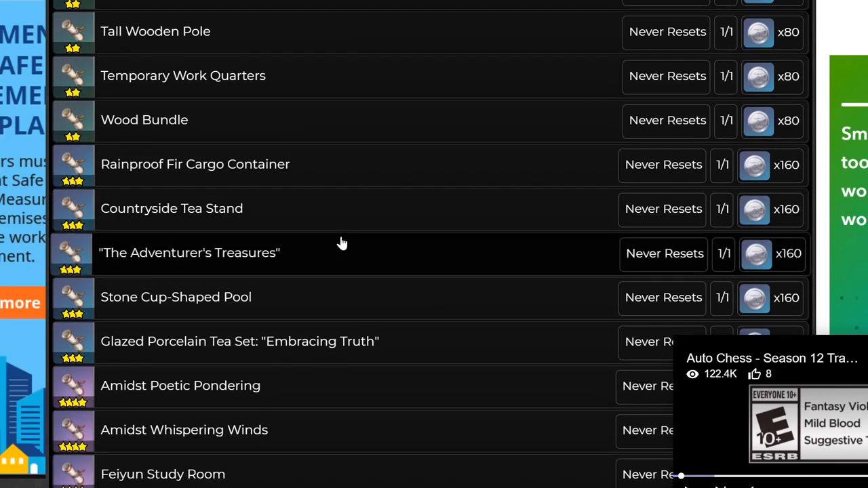
- Open the three-star Stone Cup-Shaped Pool furniture page (60 adeptal energy, eight White Iron Chunks)
scroll("down", 3)
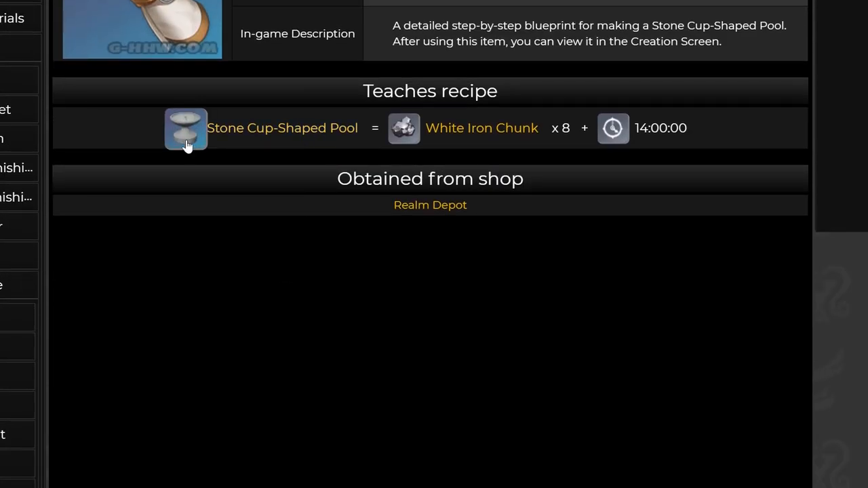
left_click(186, 128)
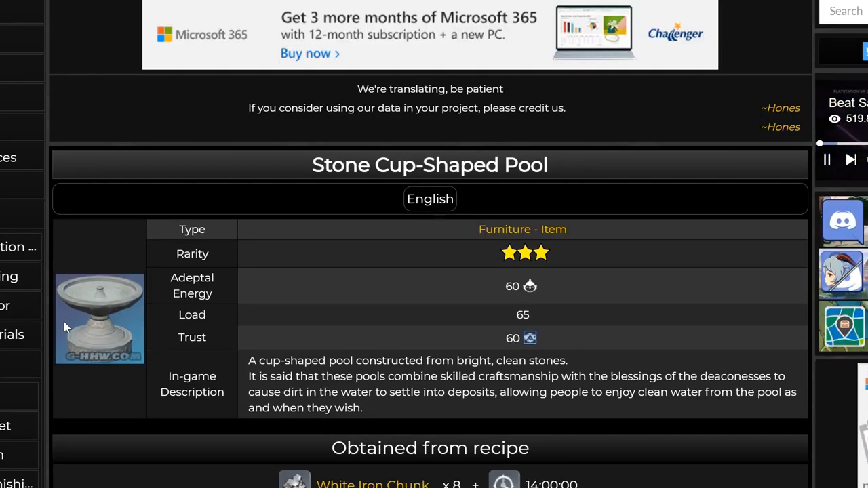
mouse_move(124, 281)
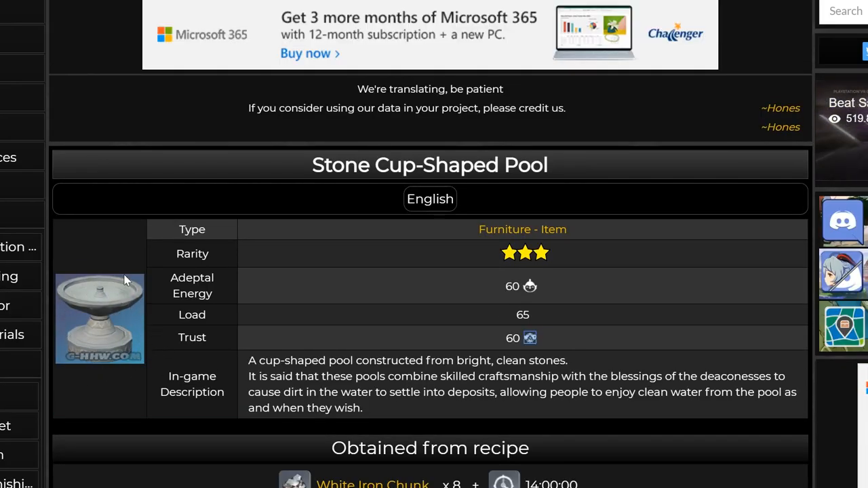
mouse_move(119, 153)
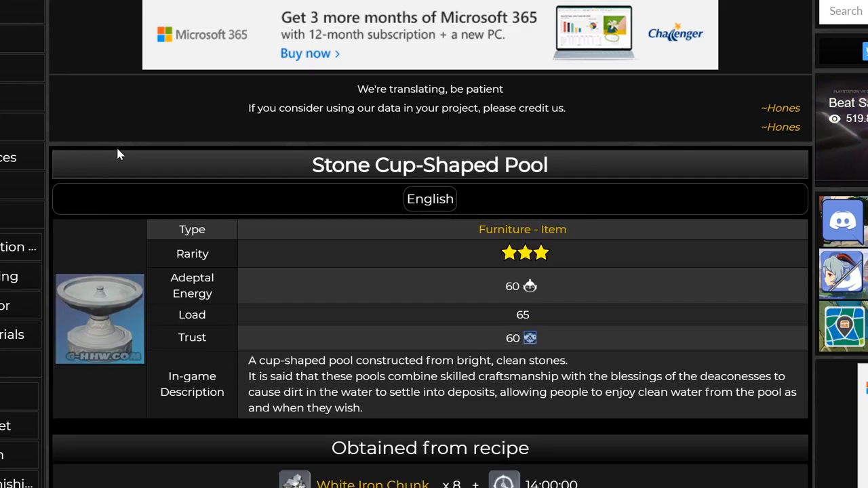
mouse_move(145, 336)
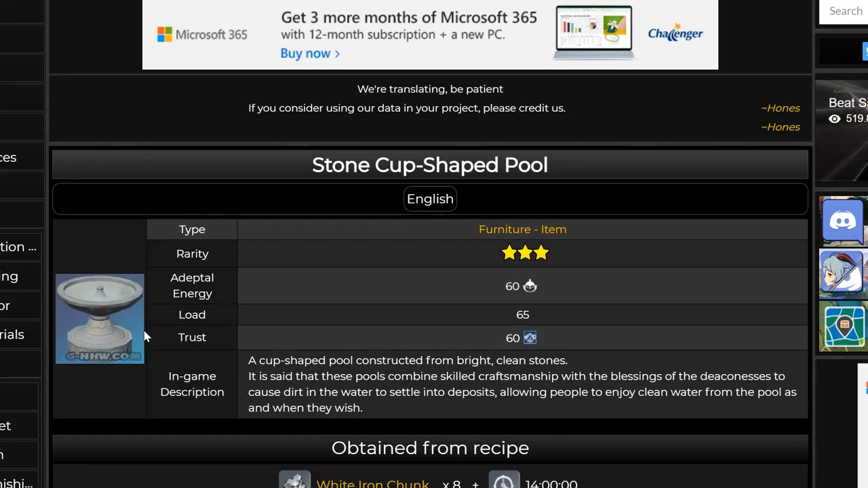
mouse_move(94, 310)
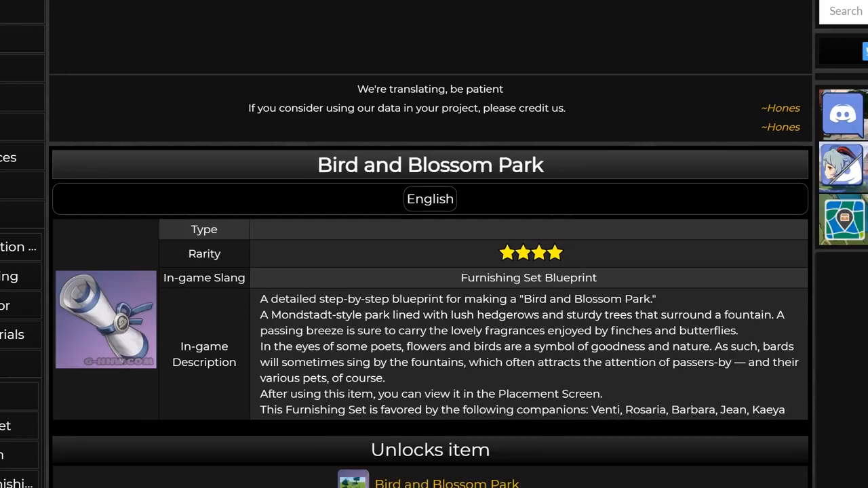
- Follow the Unlocks item link to the Bird and Blossom Park set and scroll its component list
scroll("down", 3)
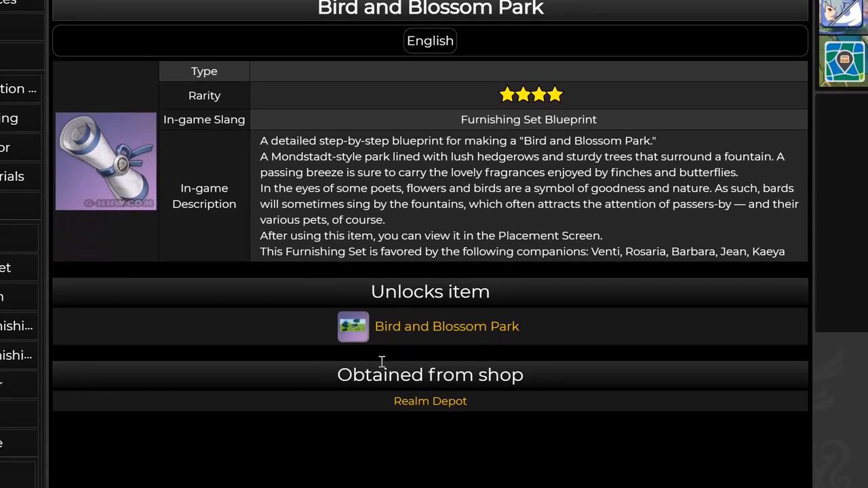
left_click(447, 327)
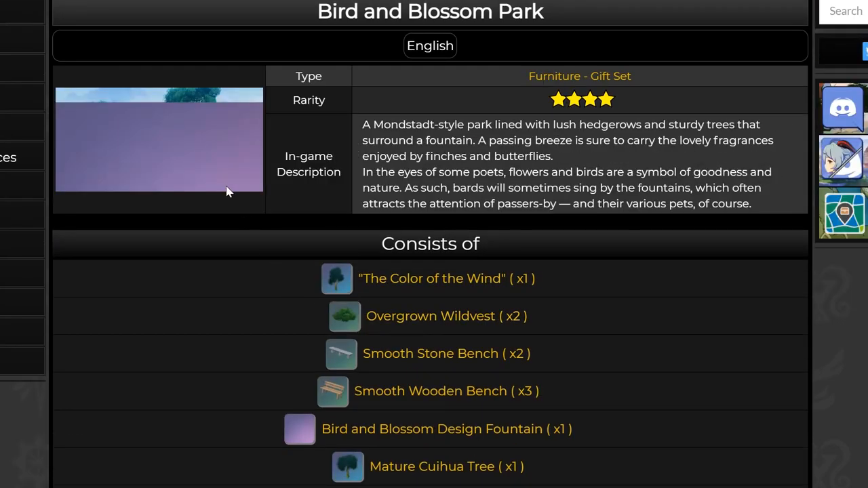
scroll("up", 3)
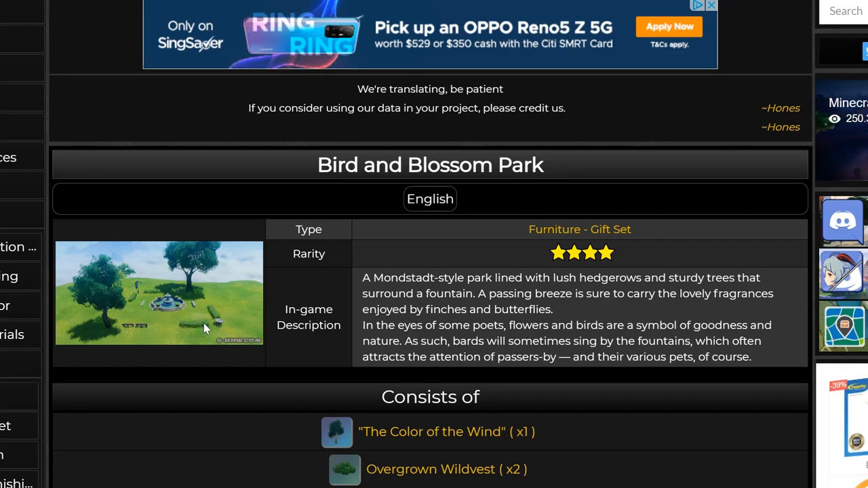
mouse_move(149, 310)
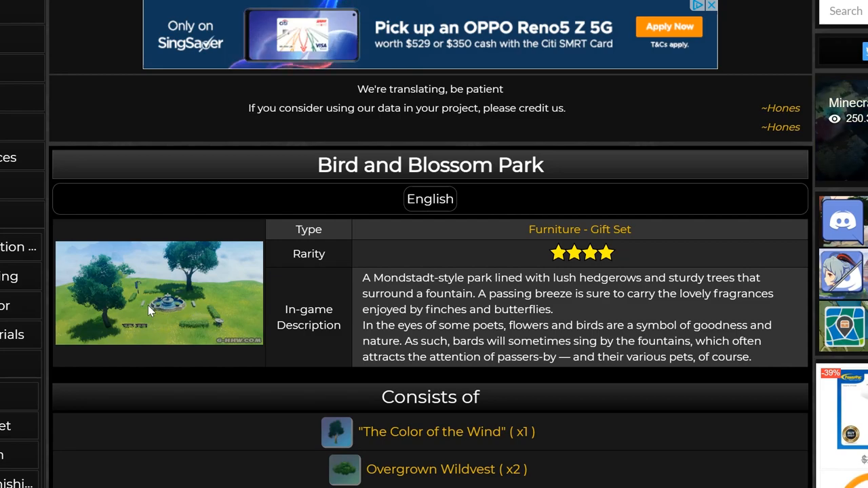
mouse_move(224, 329)
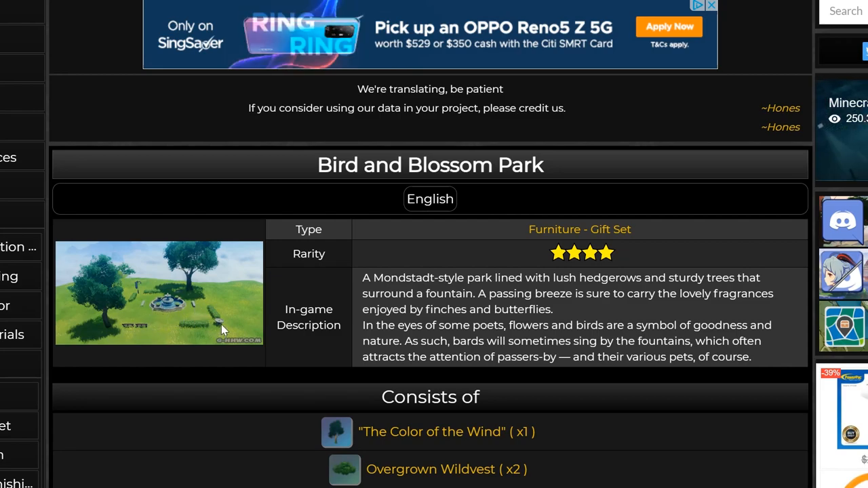
mouse_move(143, 303)
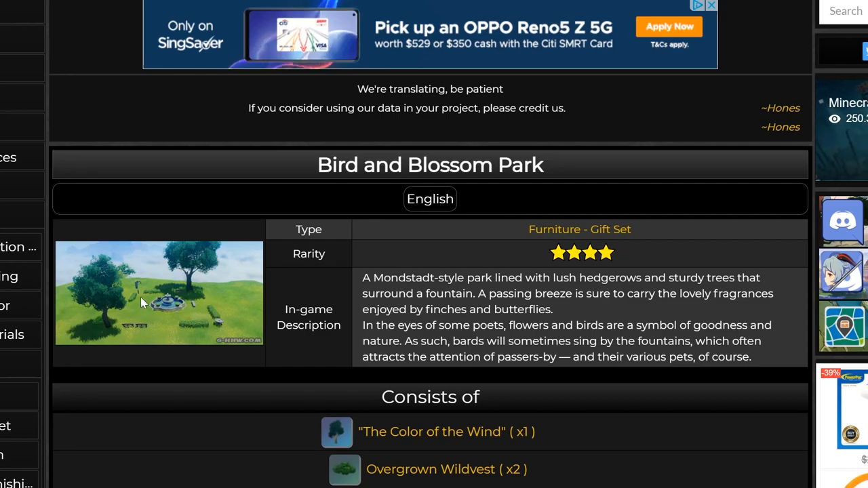
scroll("down", 3)
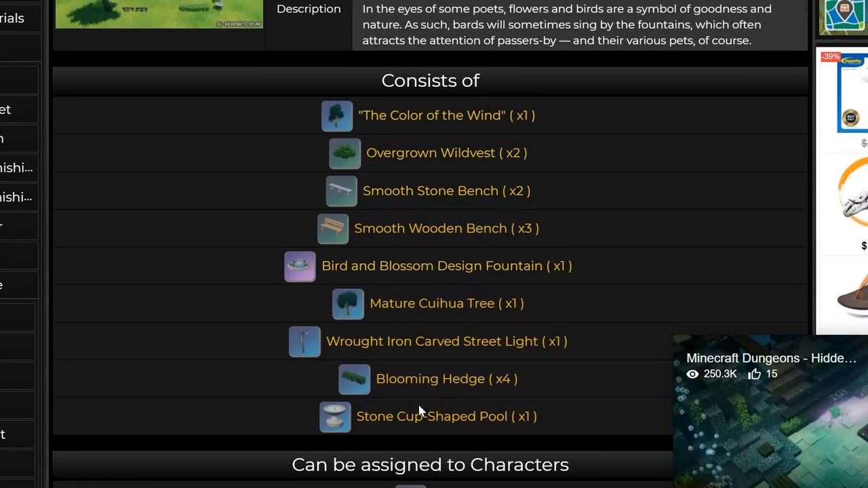
scroll("down", 3)
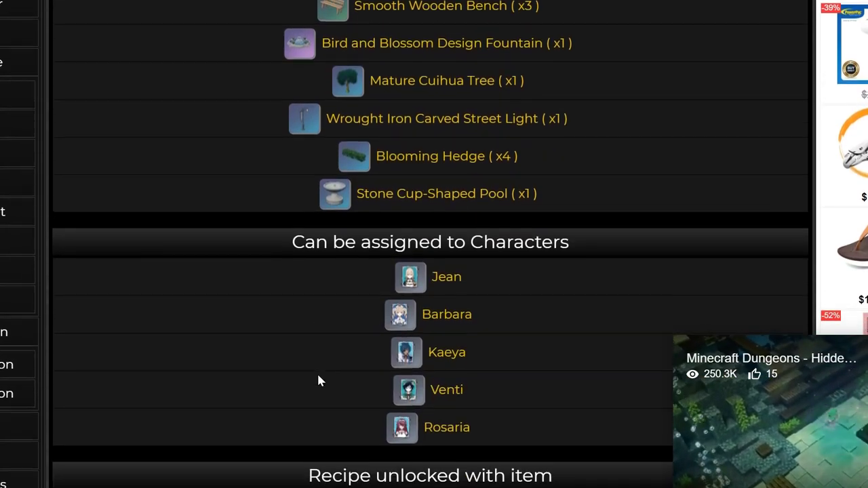
scroll("down", 3)
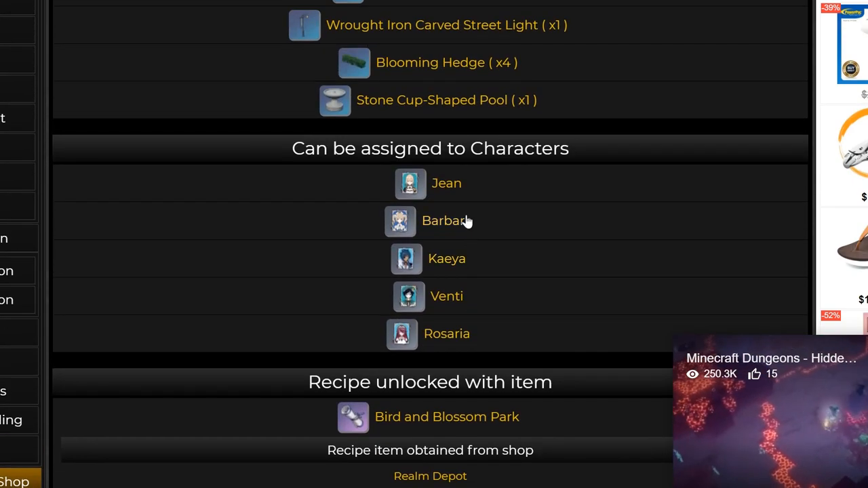
mouse_move(431, 148)
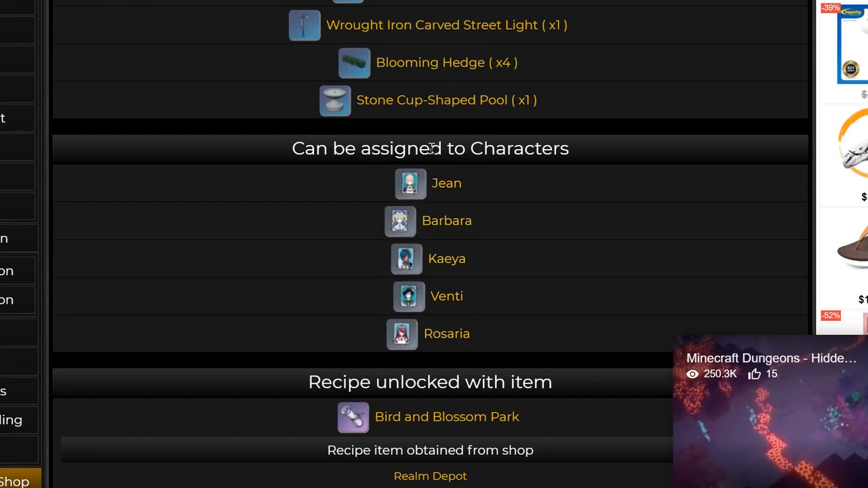
mouse_move(477, 297)
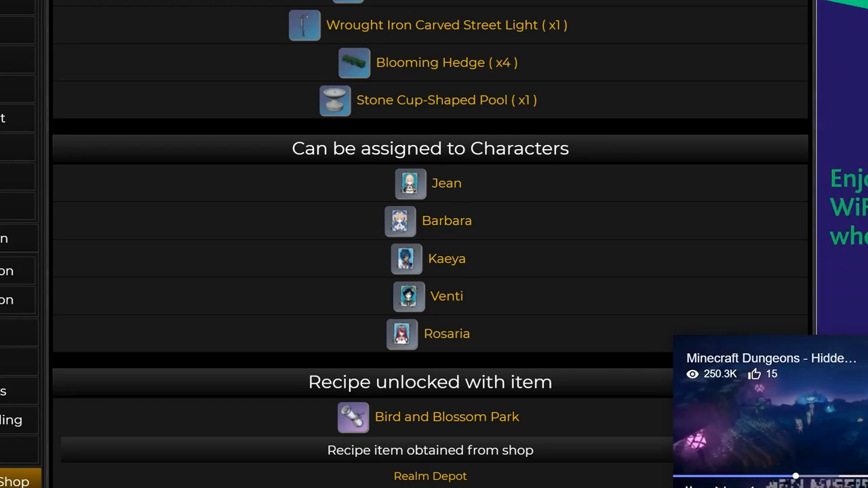
scroll("down", 3)
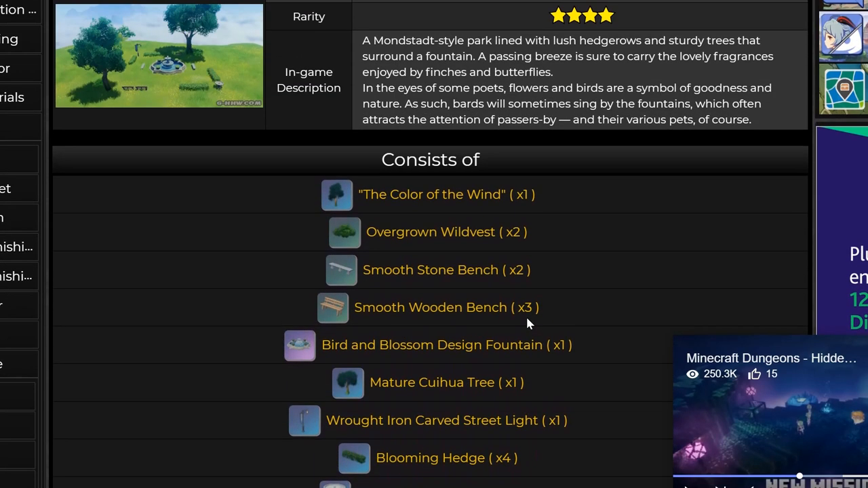
scroll("up", 3)
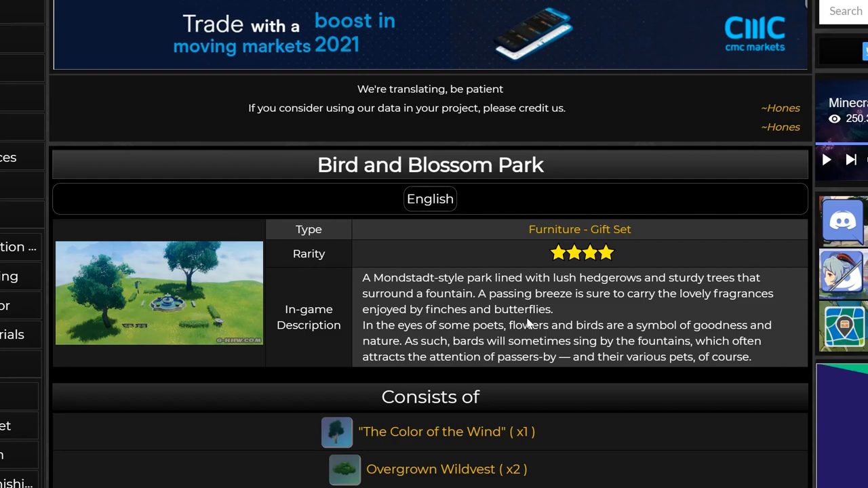
mouse_move(277, 290)
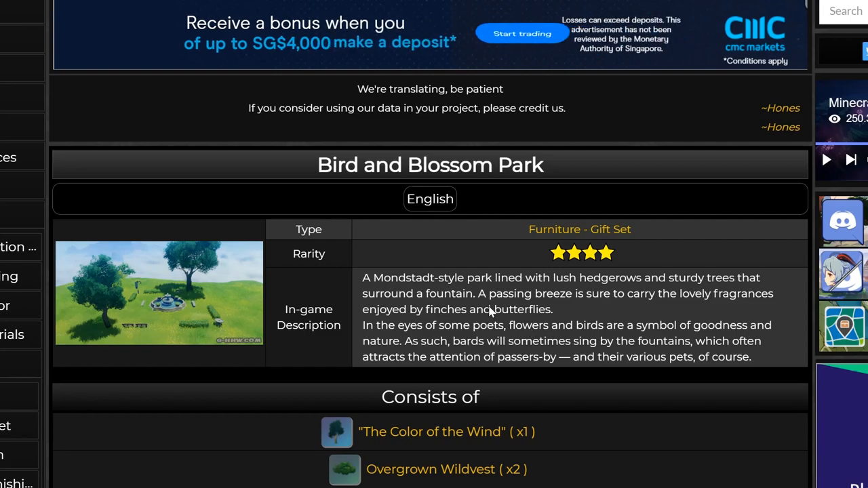
scroll("down", 3)
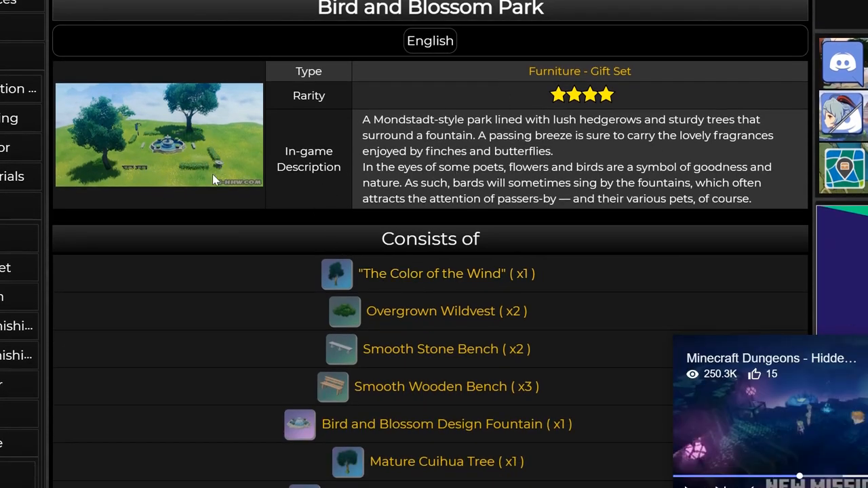
scroll("down", 3)
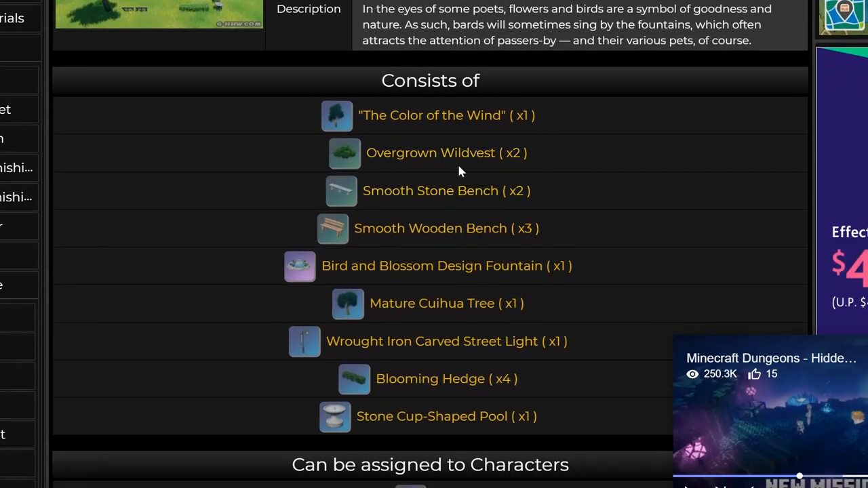
mouse_move(483, 196)
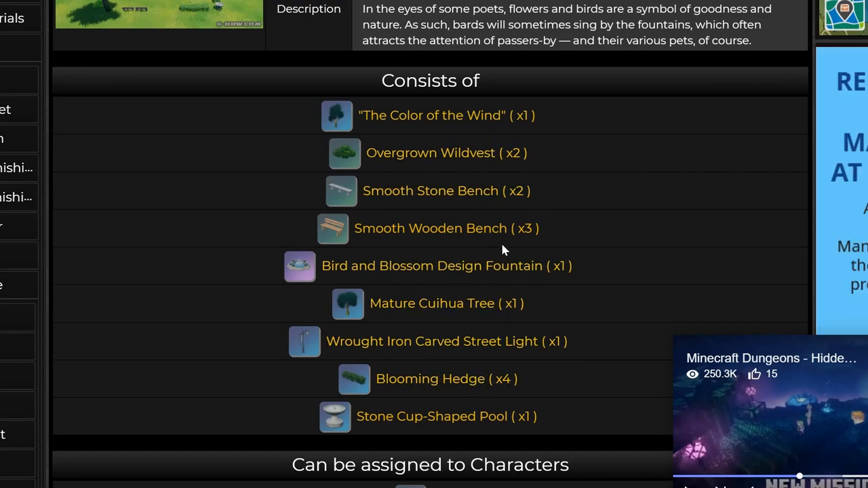
mouse_move(447, 369)
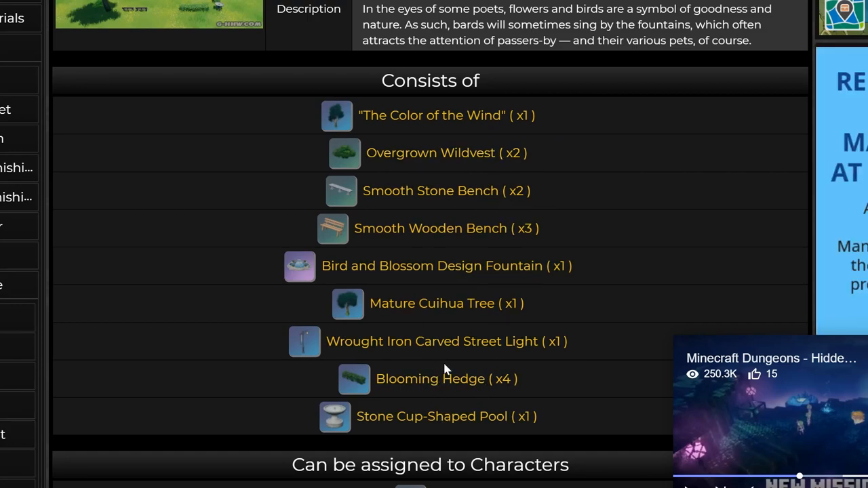
mouse_move(391, 398)
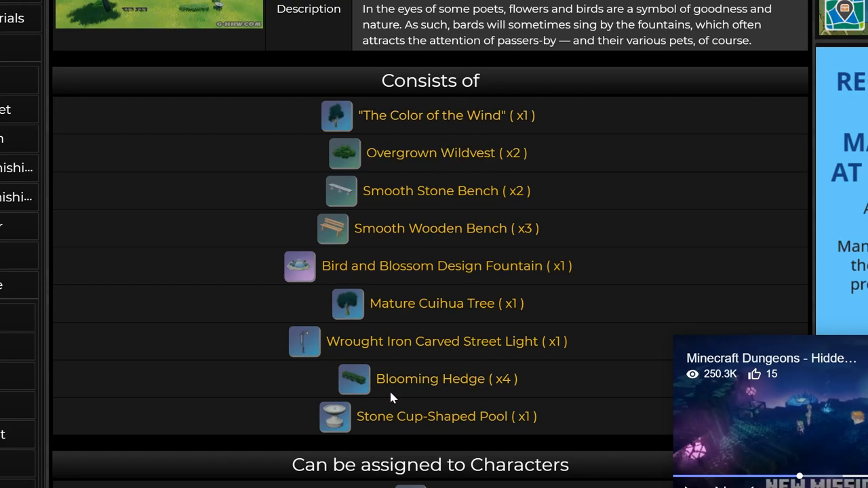
mouse_move(396, 104)
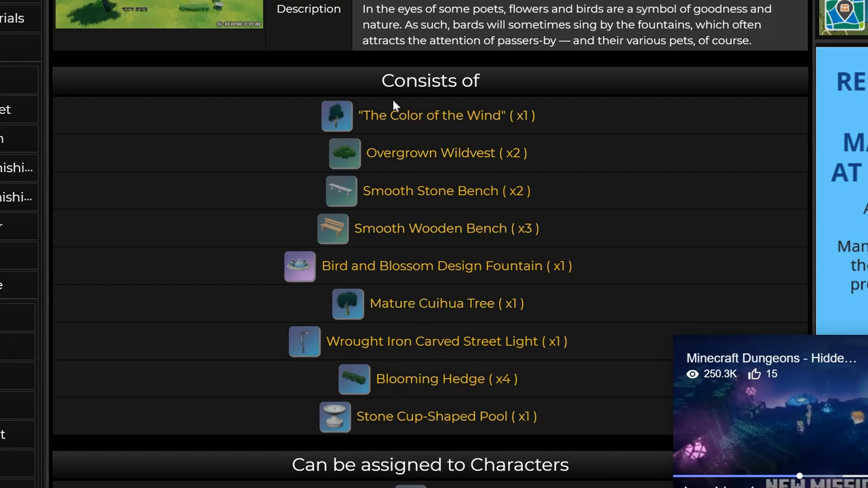
mouse_move(300, 134)
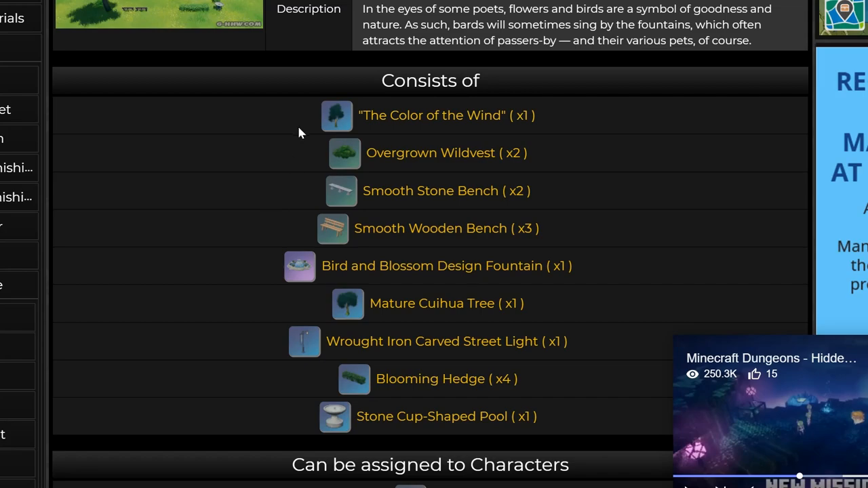
scroll("up", 3)
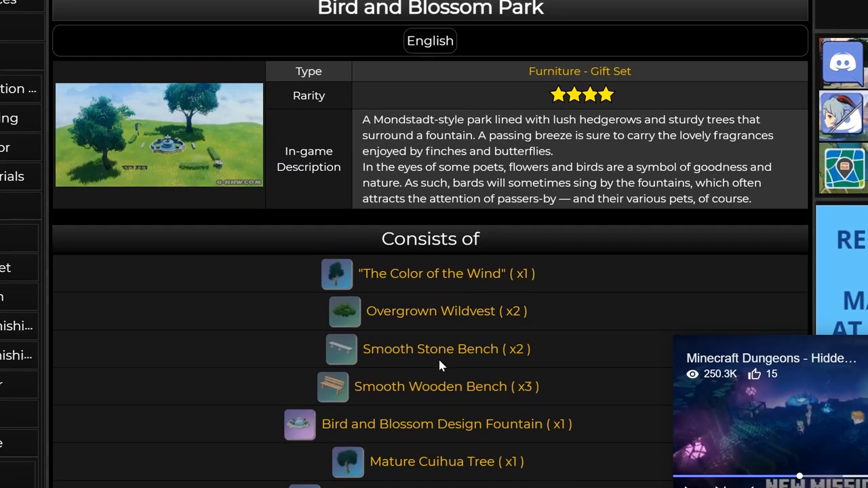
mouse_move(267, 208)
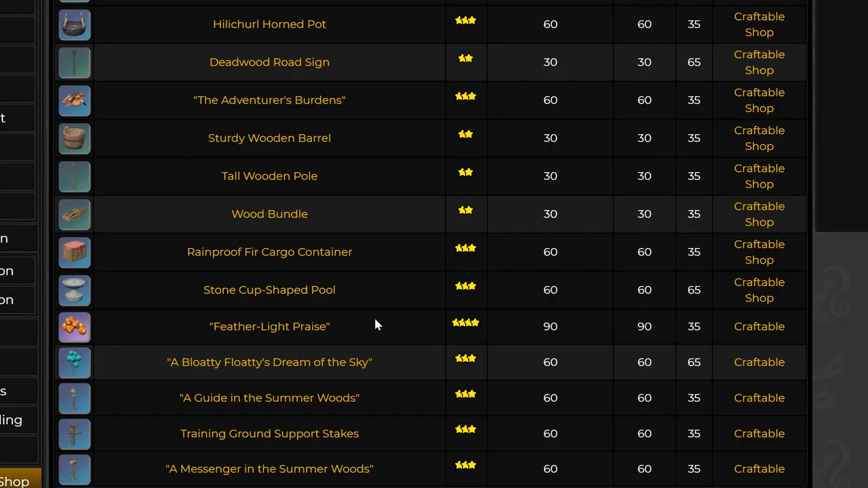
mouse_move(292, 116)
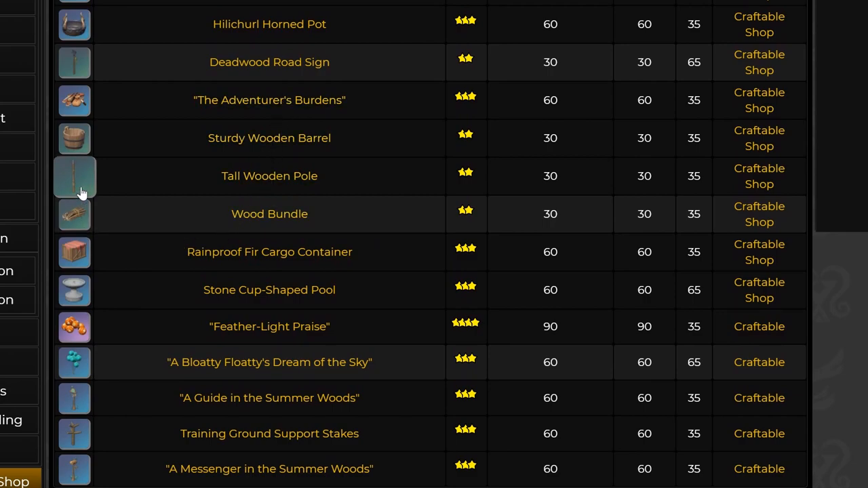
mouse_move(80, 180)
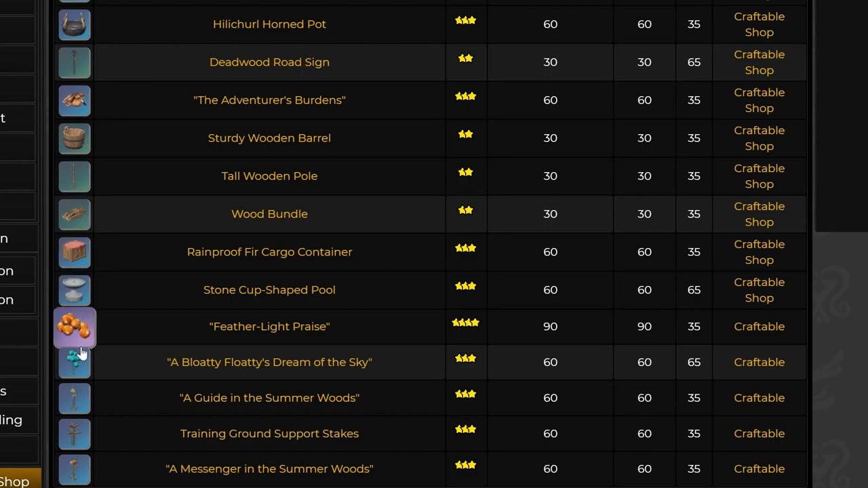
mouse_move(77, 341)
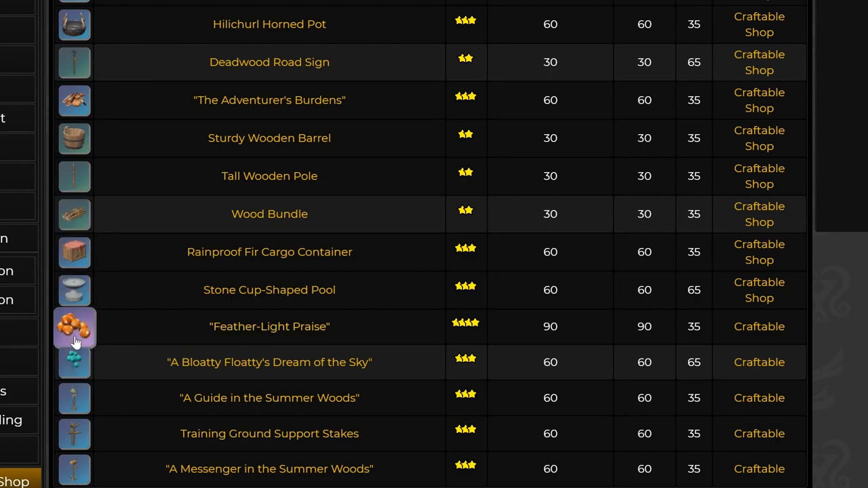
mouse_move(86, 336)
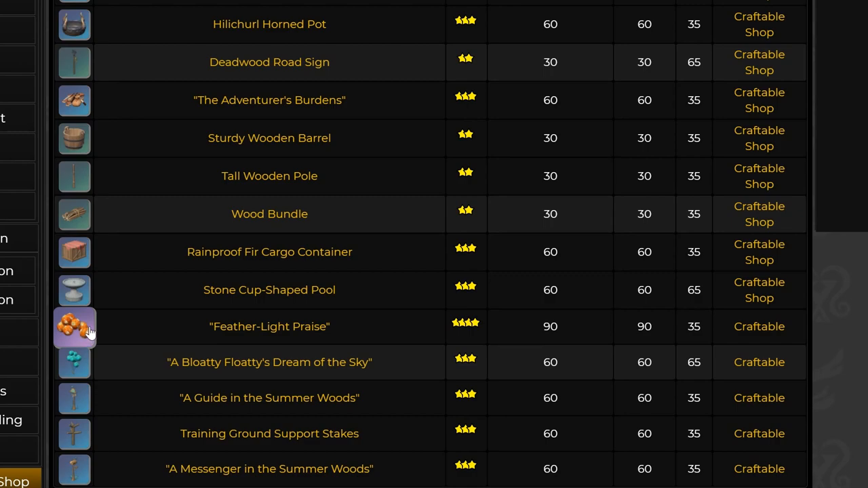
mouse_move(225, 339)
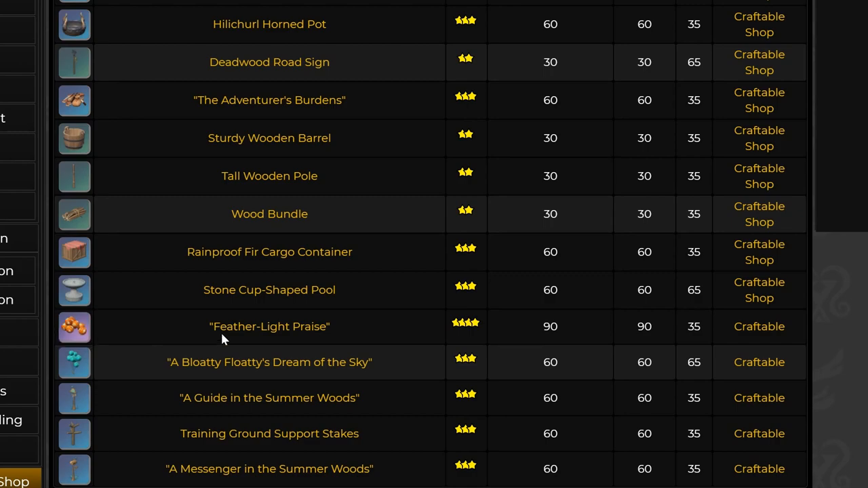
mouse_move(270, 366)
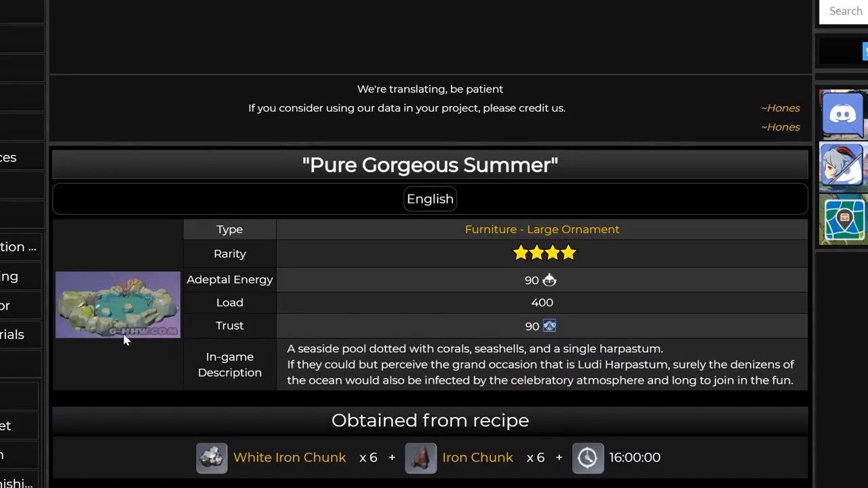
mouse_move(162, 351)
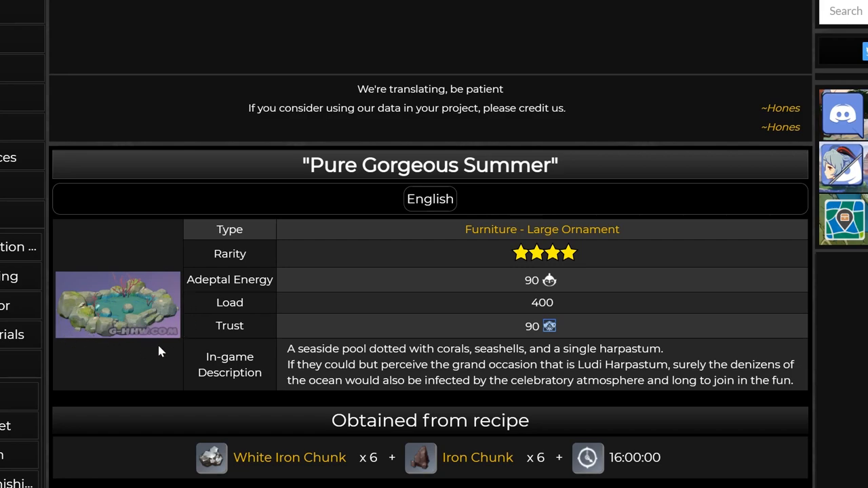
mouse_move(105, 292)
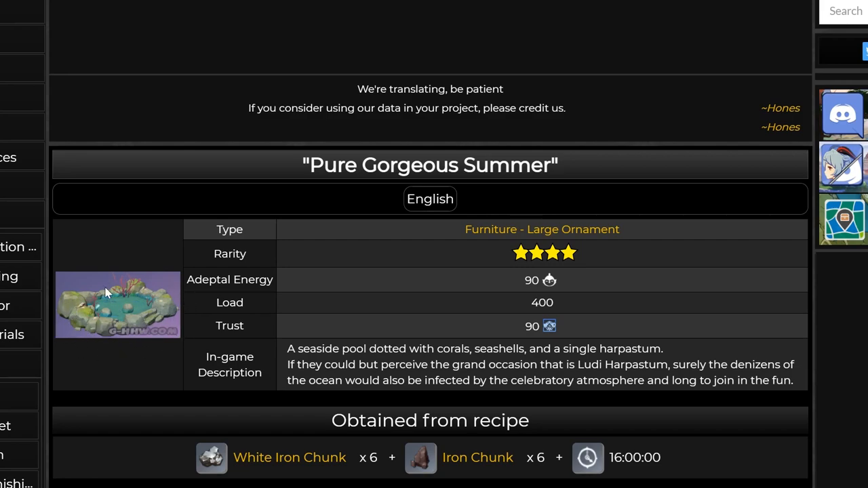
mouse_move(163, 315)
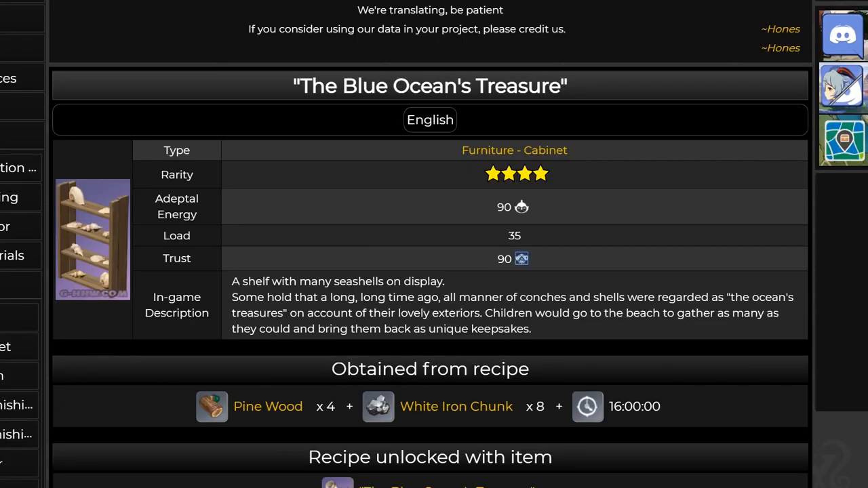
mouse_move(390, 222)
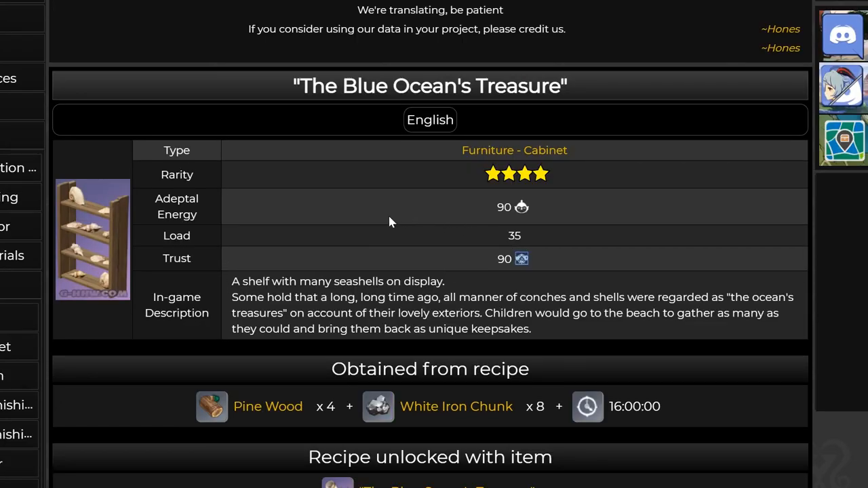
mouse_move(170, 225)
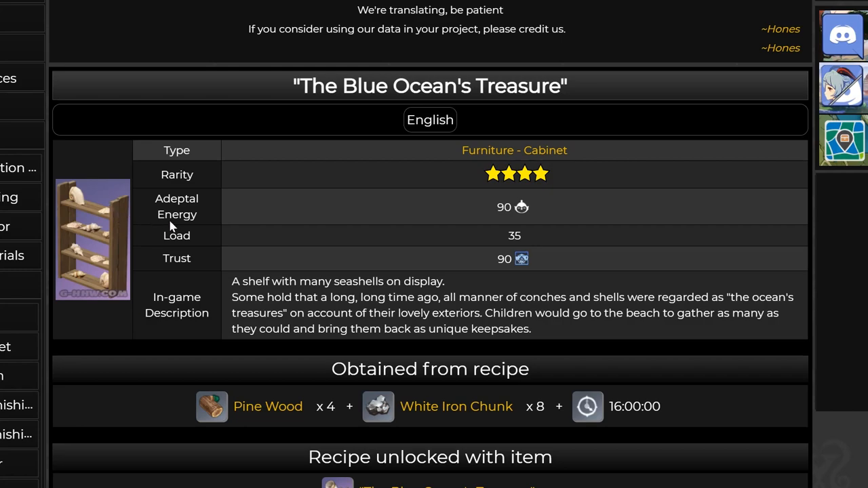
mouse_move(142, 211)
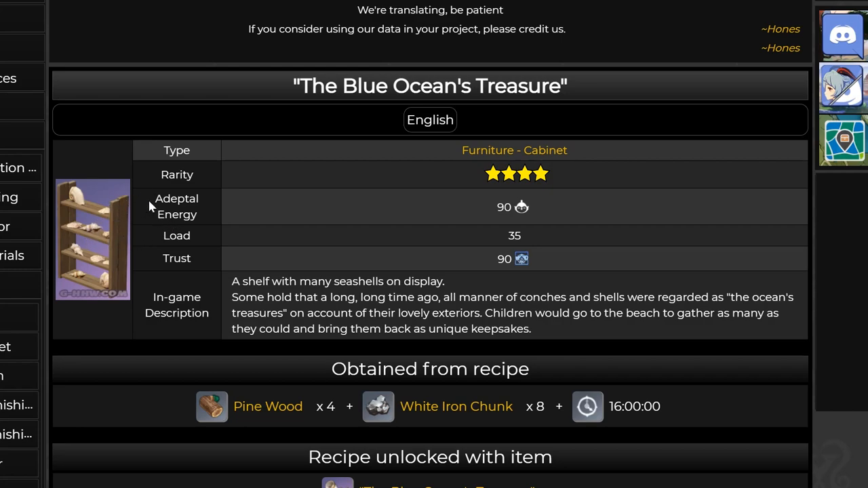
mouse_move(149, 212)
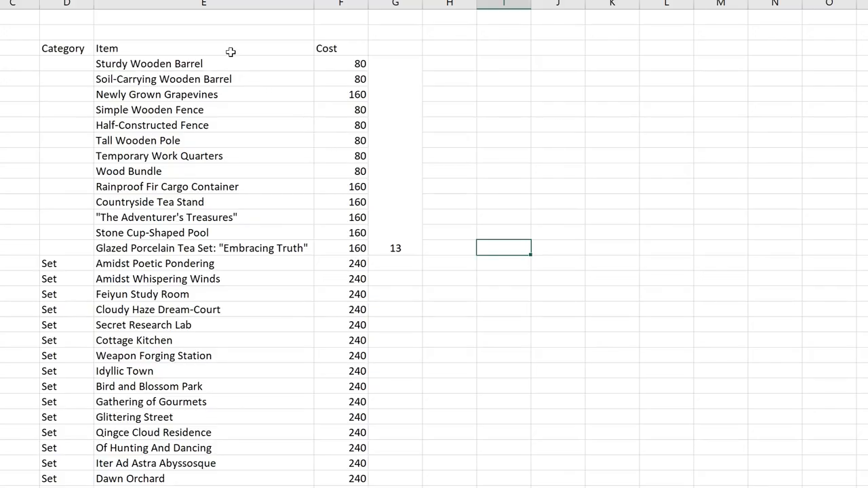
mouse_move(242, 228)
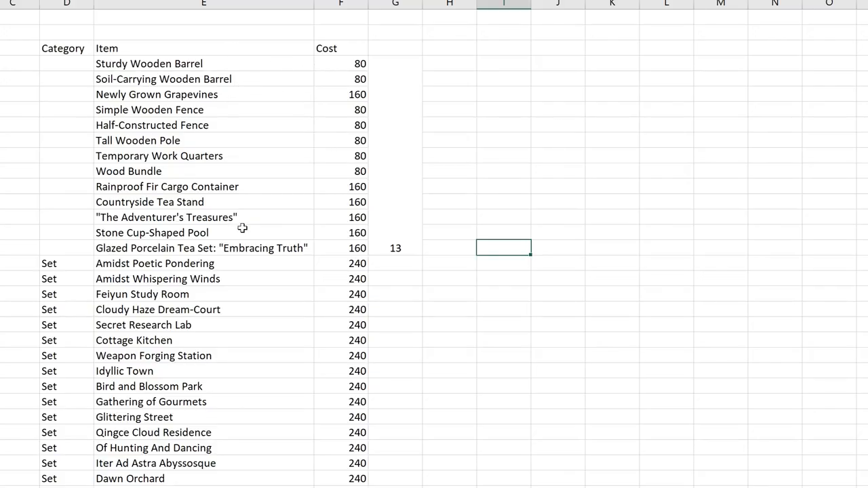
mouse_move(386, 244)
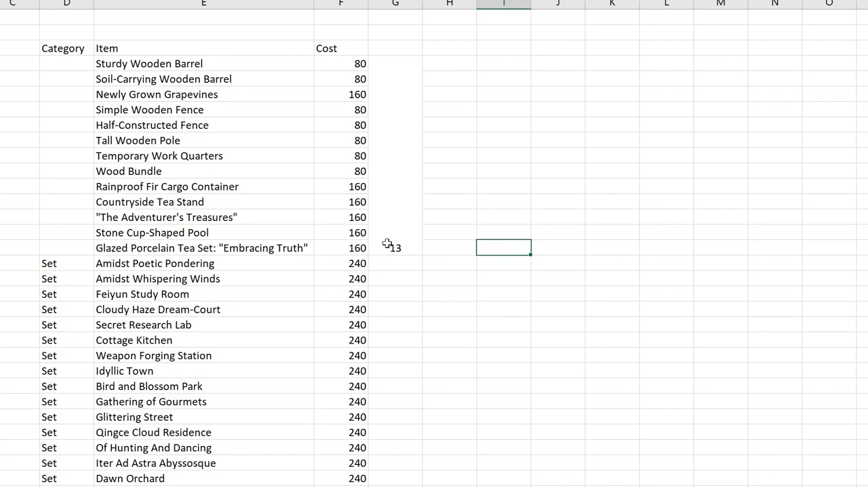
left_click(503, 256)
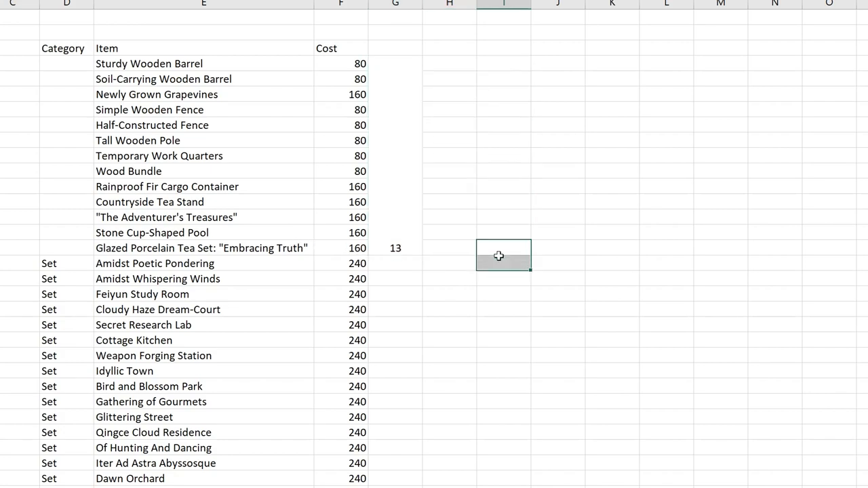
mouse_move(488, 259)
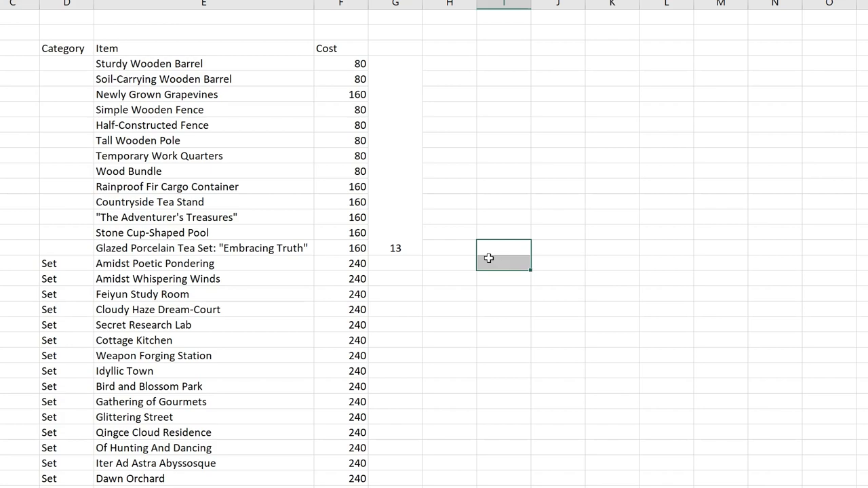
mouse_move(271, 224)
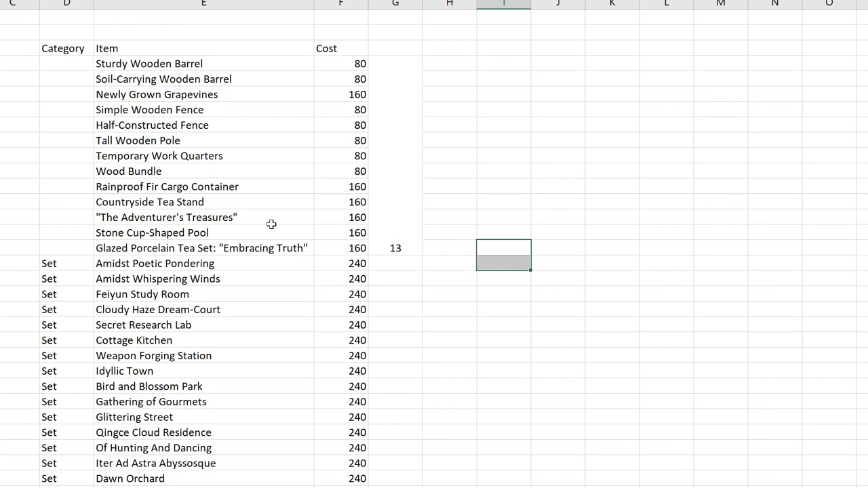
mouse_move(234, 233)
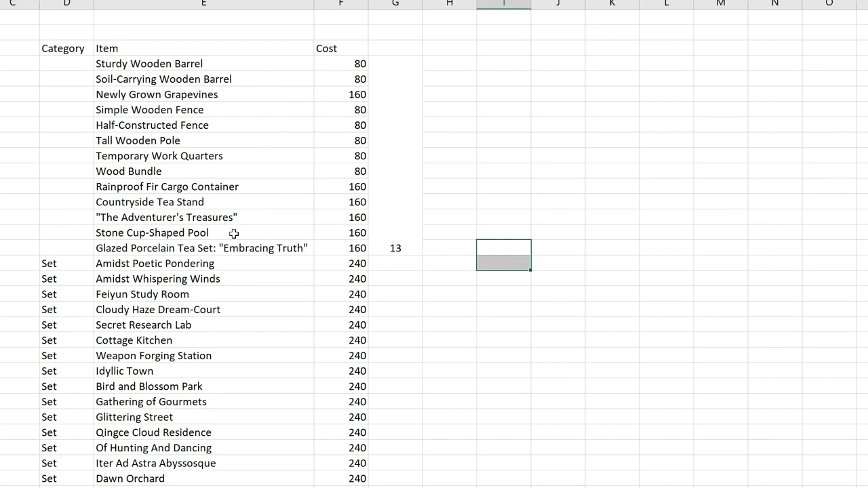
mouse_move(341, 248)
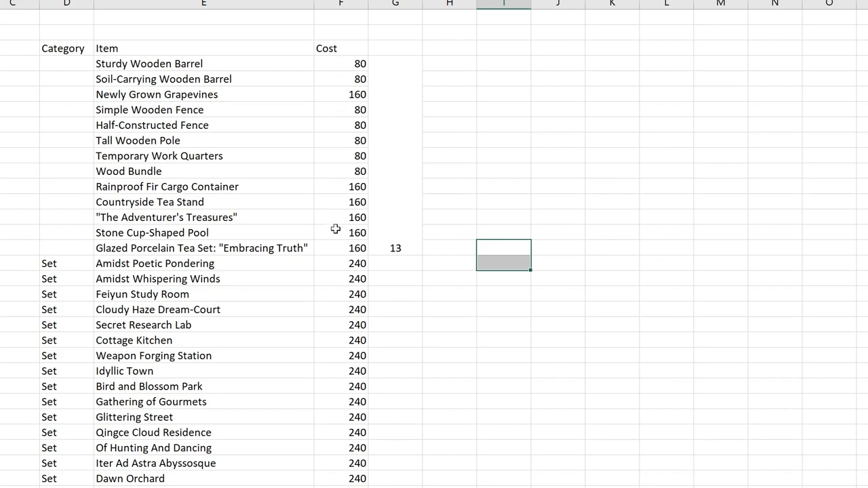
mouse_move(198, 374)
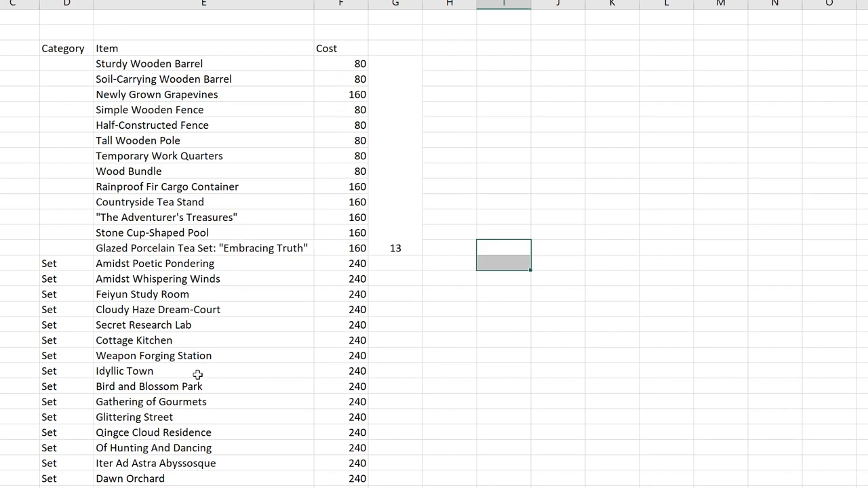
mouse_move(174, 81)
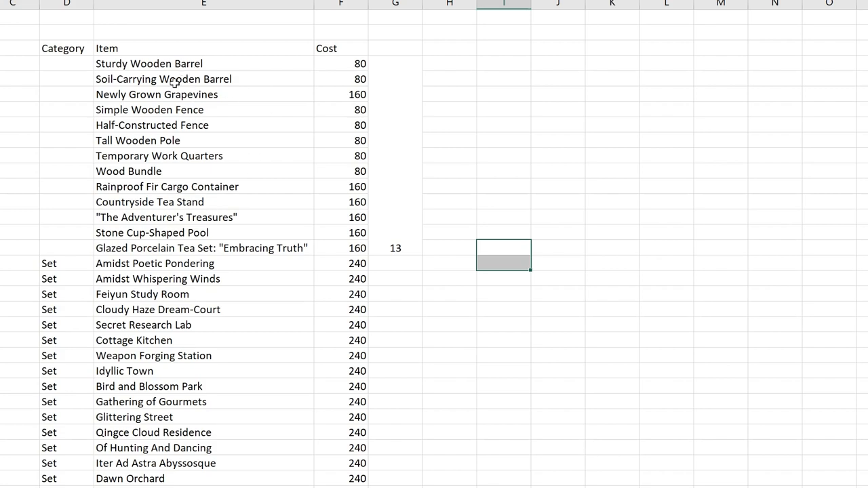
mouse_move(414, 201)
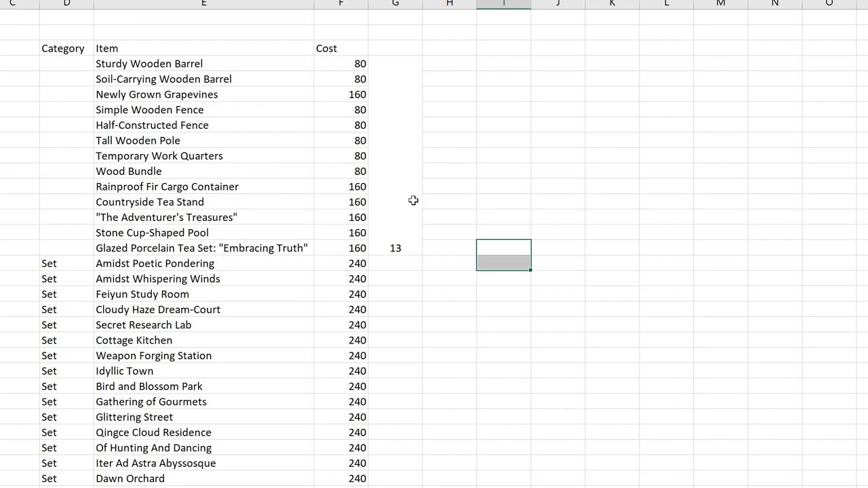
mouse_move(424, 252)
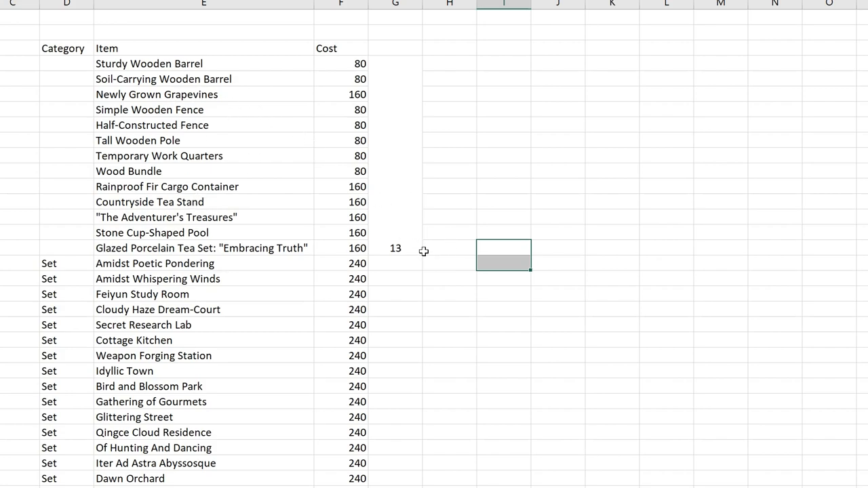
mouse_move(416, 248)
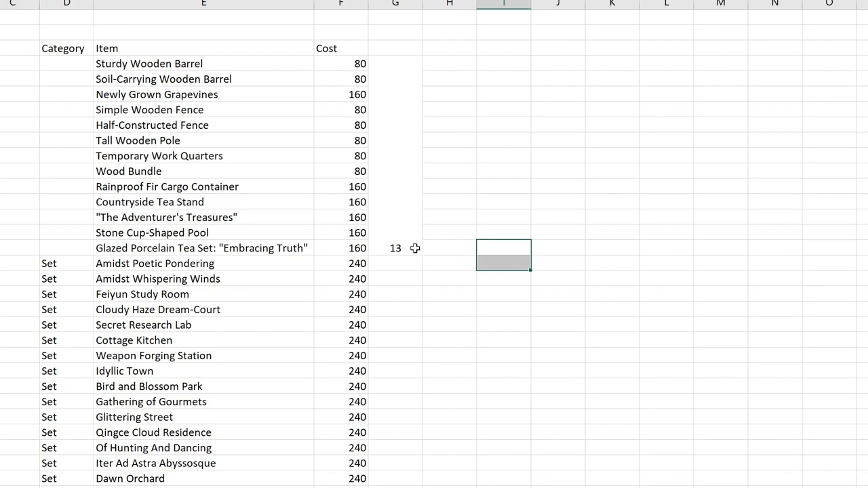
mouse_move(411, 240)
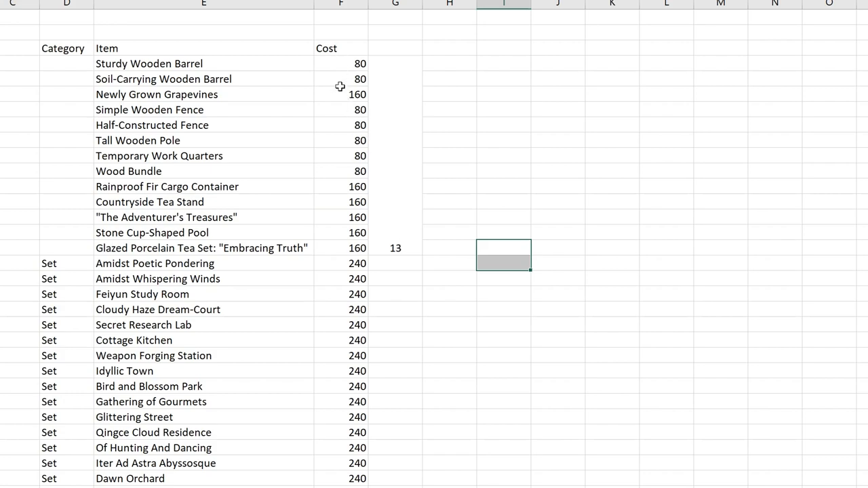
mouse_move(347, 466)
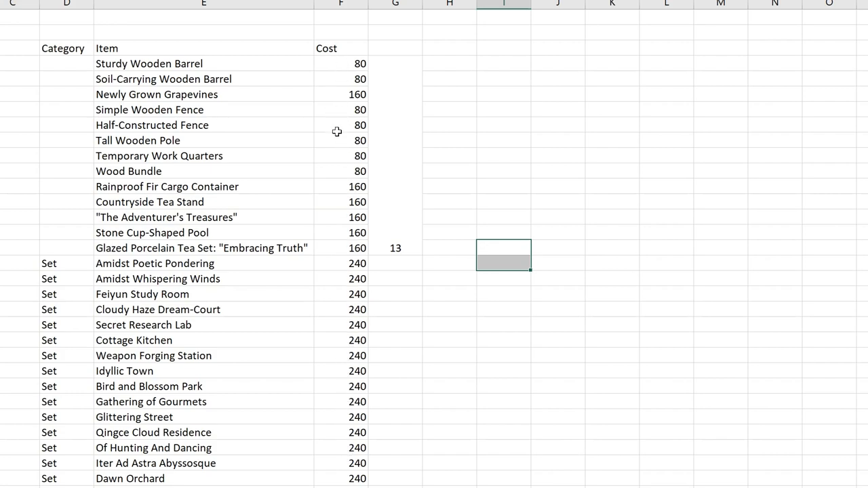
mouse_move(348, 170)
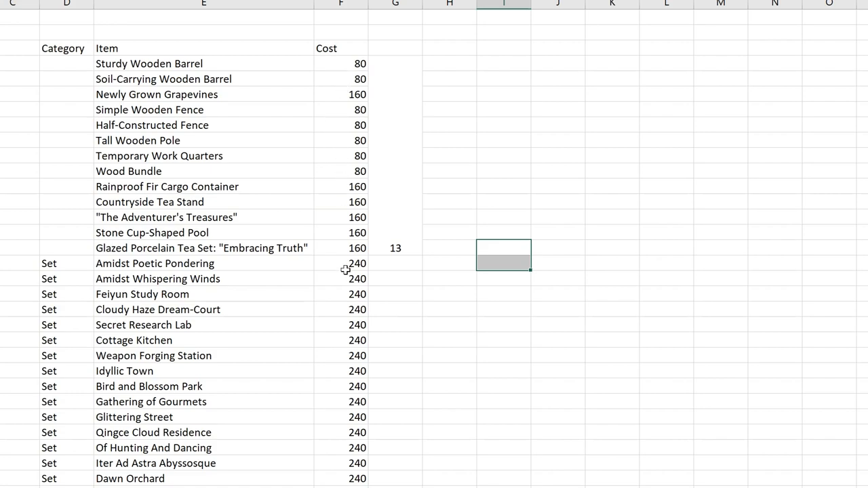
mouse_move(714, 292)
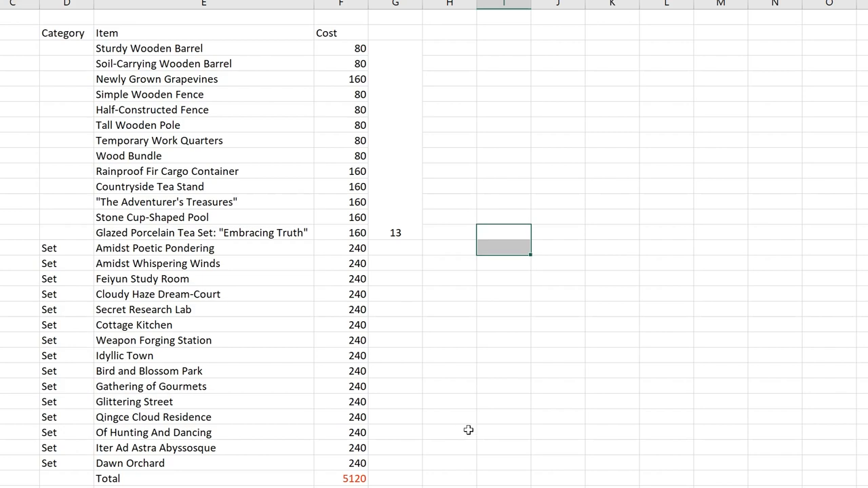
mouse_move(364, 478)
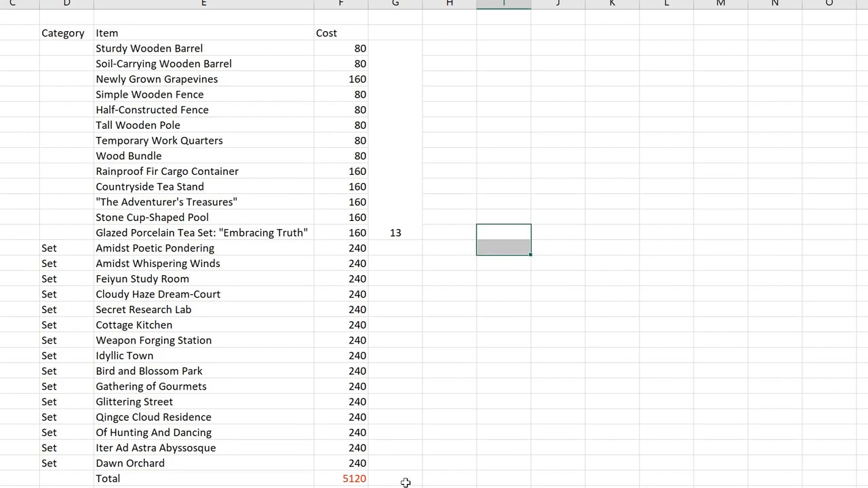
mouse_move(395, 471)
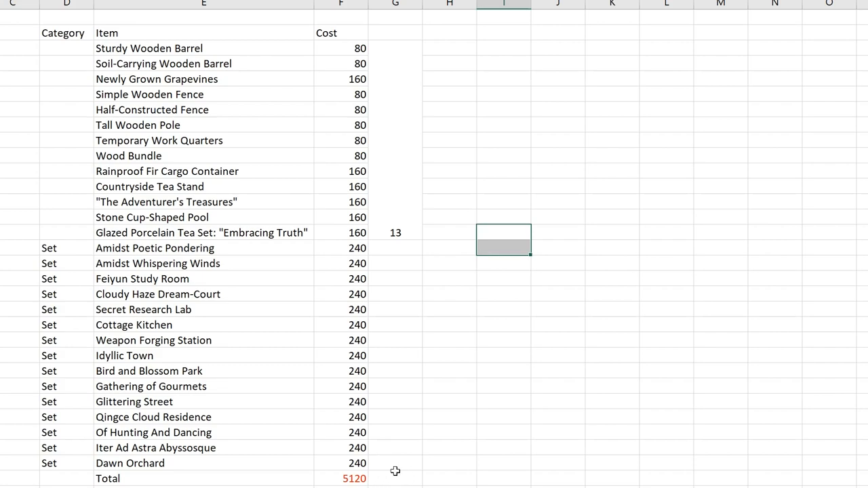
mouse_move(390, 464)
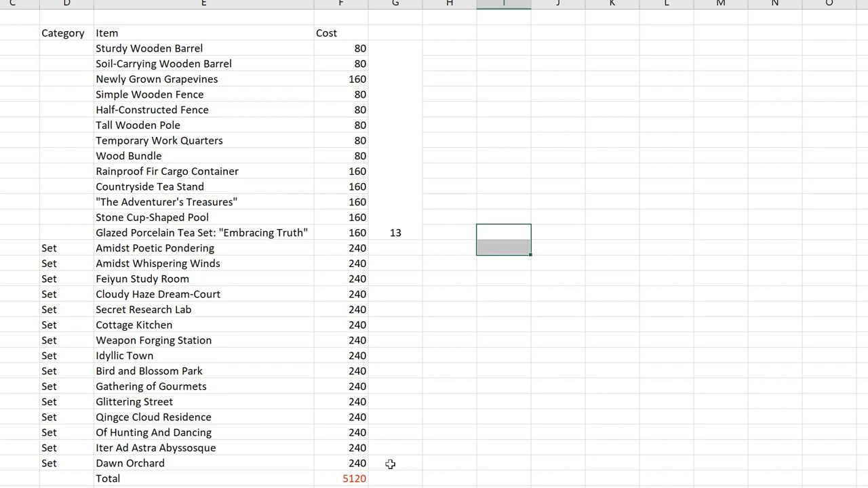
mouse_move(384, 474)
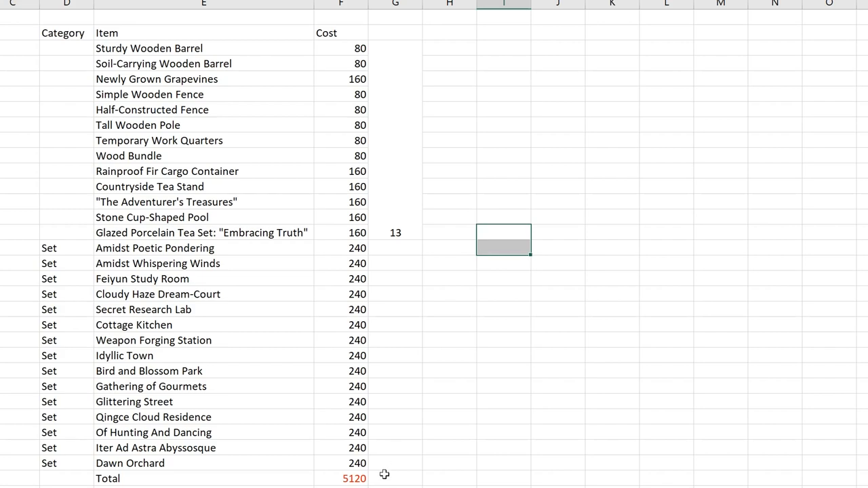
mouse_move(366, 463)
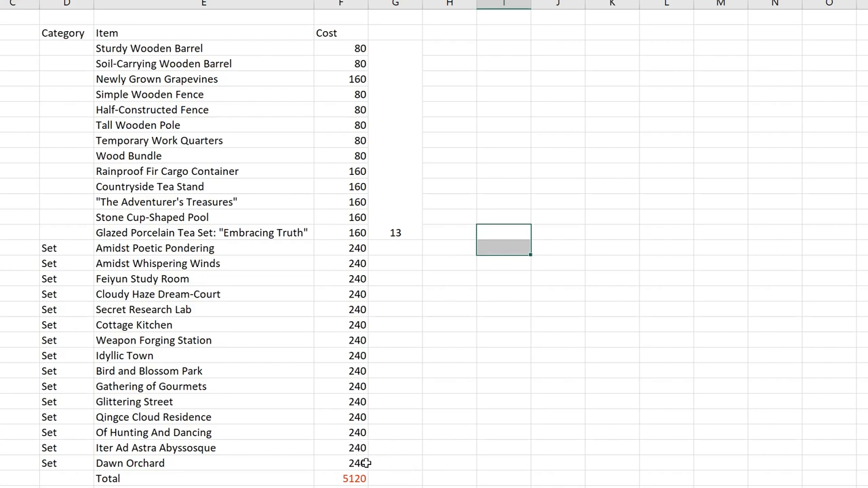
mouse_move(394, 479)
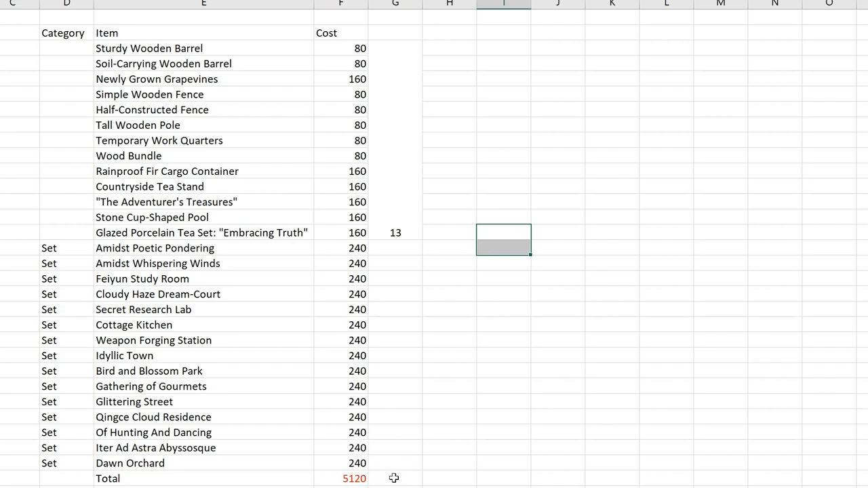
mouse_move(408, 468)
type("5040")
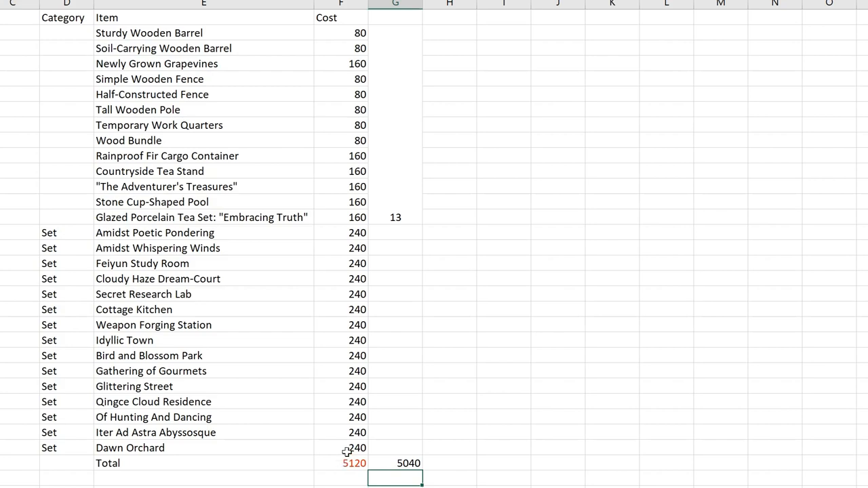
mouse_move(380, 371)
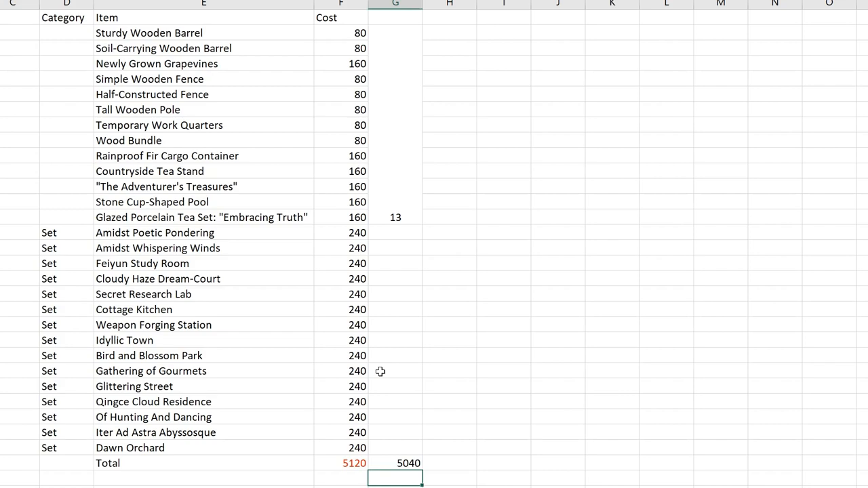
mouse_move(352, 143)
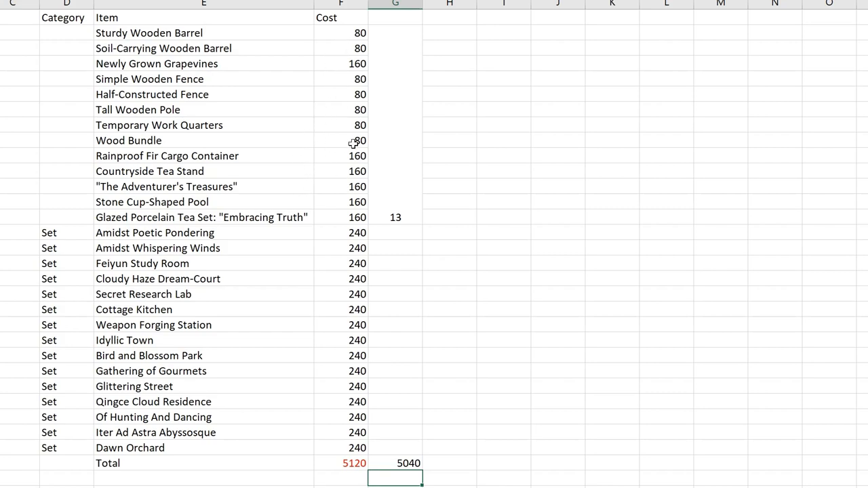
mouse_move(376, 290)
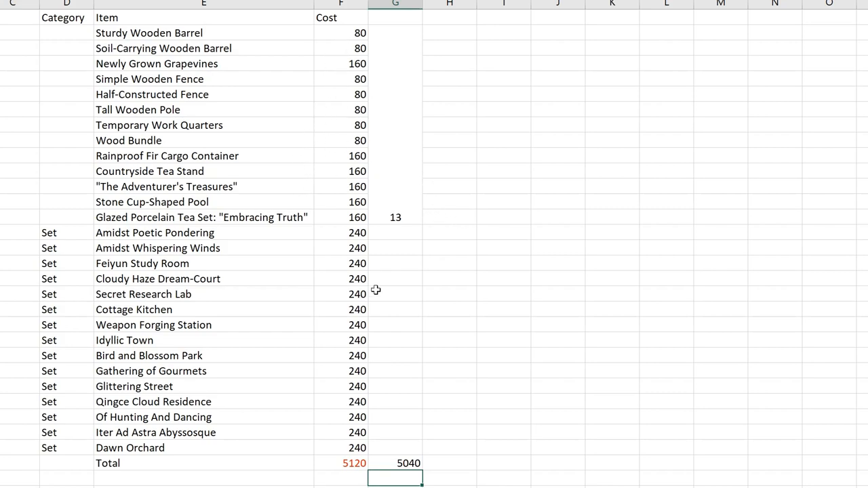
mouse_move(365, 450)
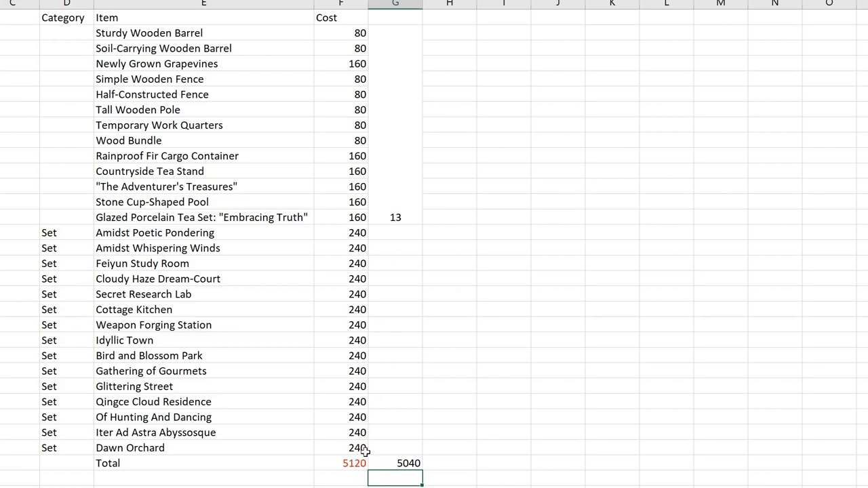
mouse_move(359, 467)
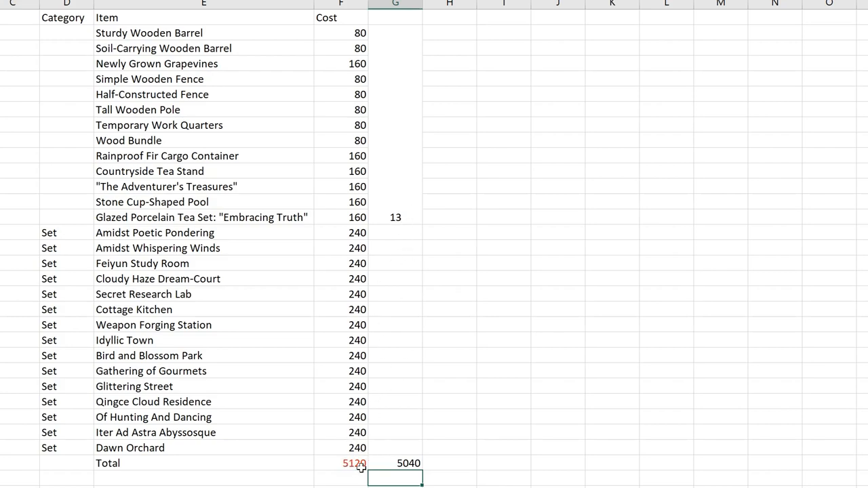
mouse_move(413, 417)
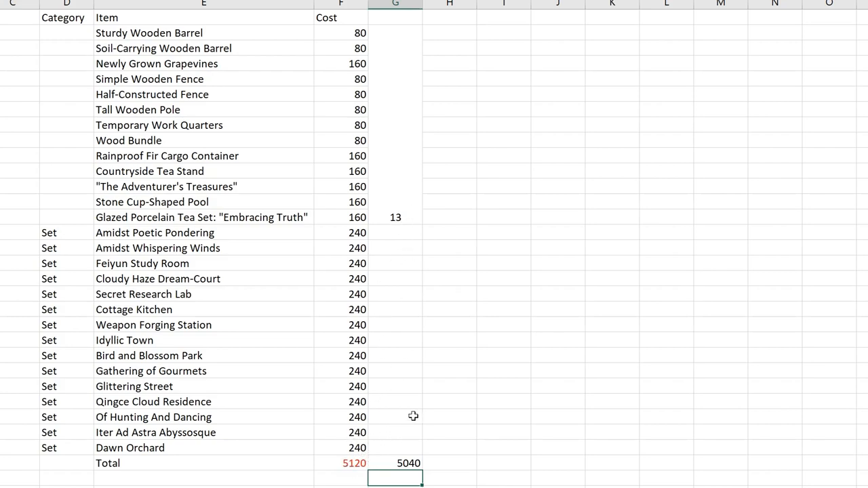
mouse_move(420, 383)
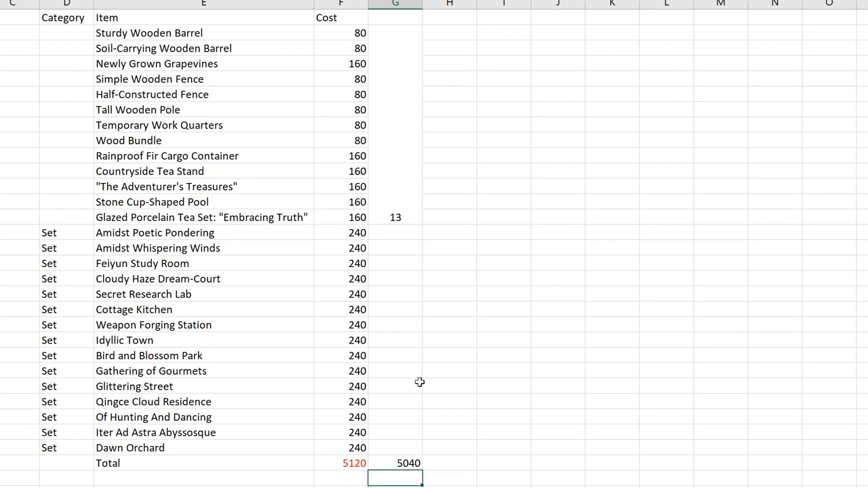
mouse_move(197, 334)
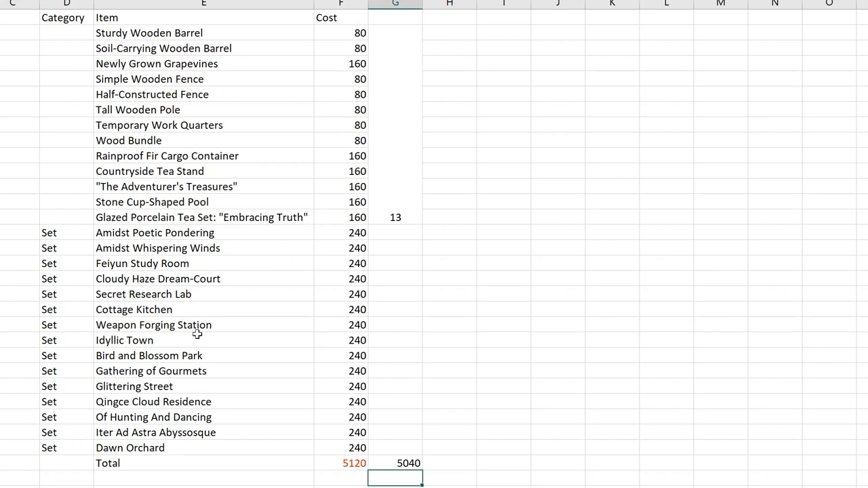
mouse_move(223, 238)
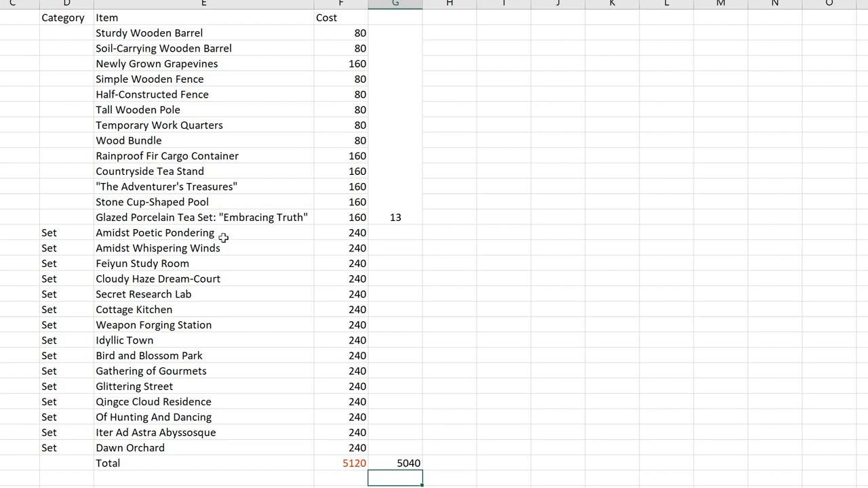
mouse_move(183, 306)
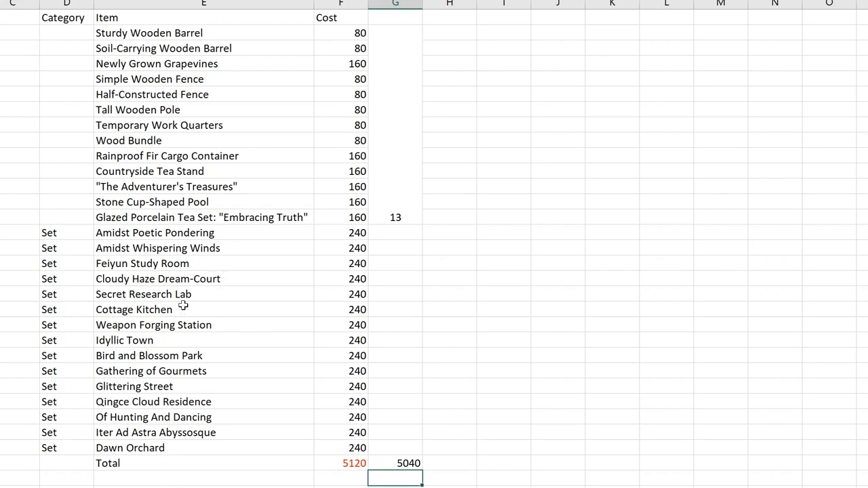
mouse_move(177, 251)
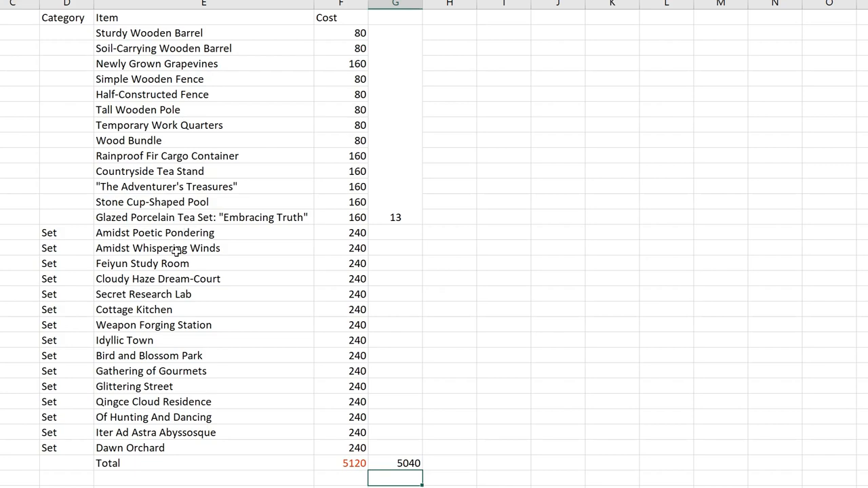
mouse_move(181, 471)
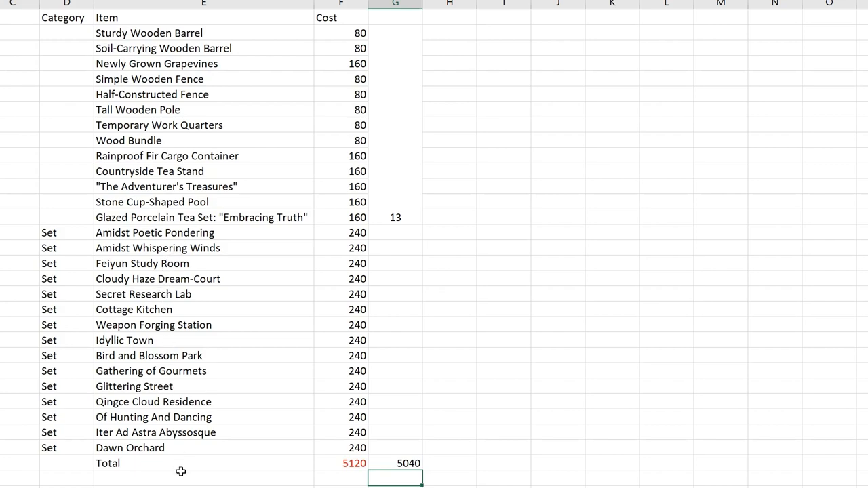
mouse_move(223, 280)
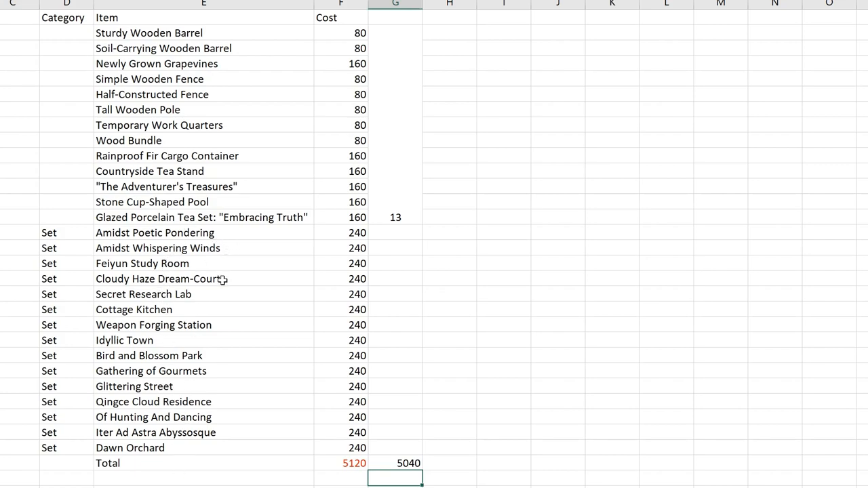
mouse_move(217, 233)
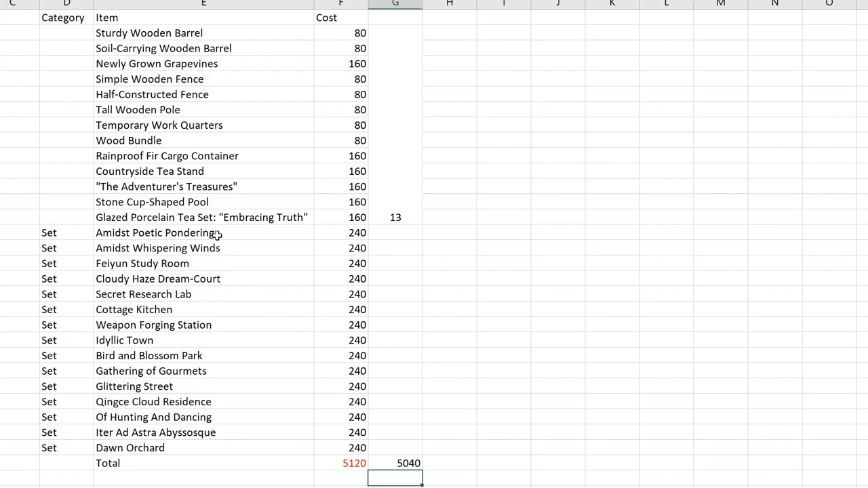
mouse_move(203, 401)
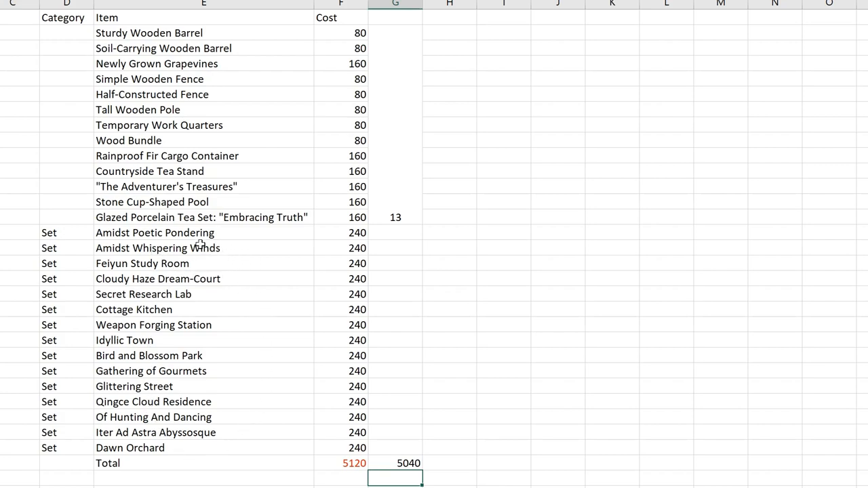
mouse_move(237, 387)
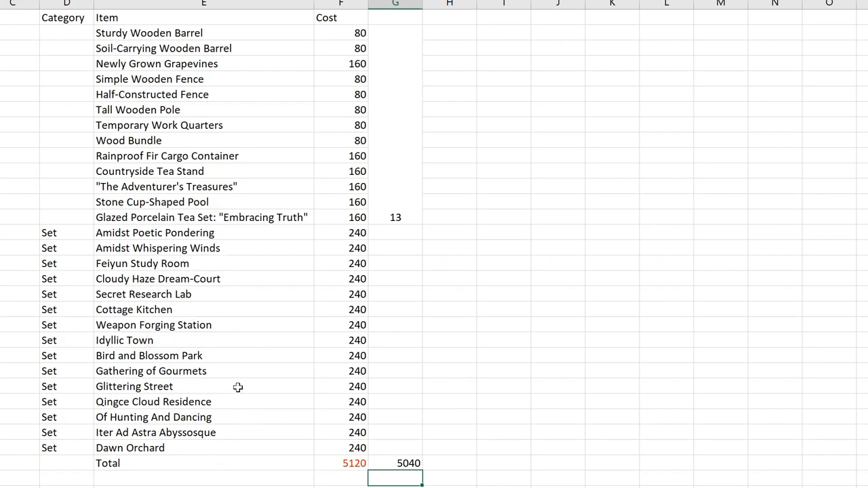
mouse_move(207, 252)
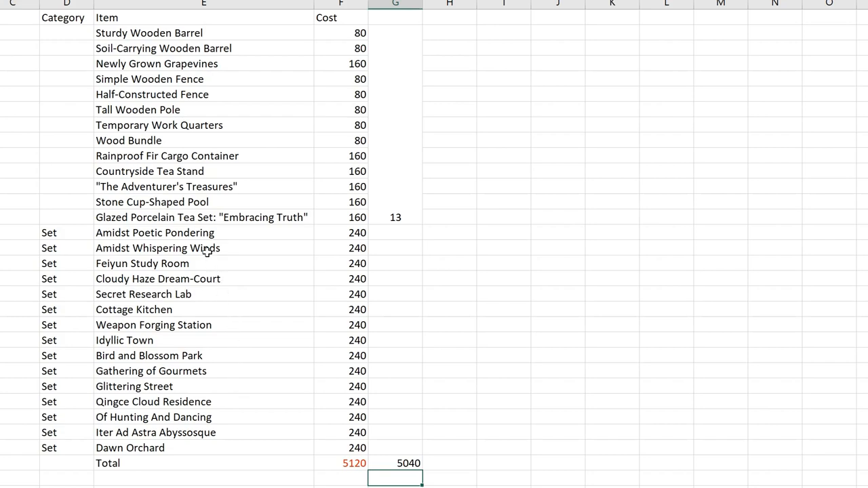
mouse_move(217, 293)
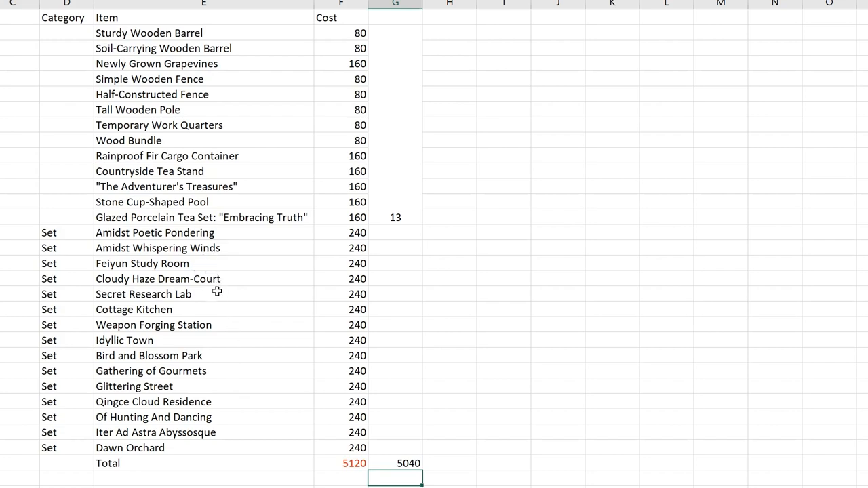
mouse_move(217, 304)
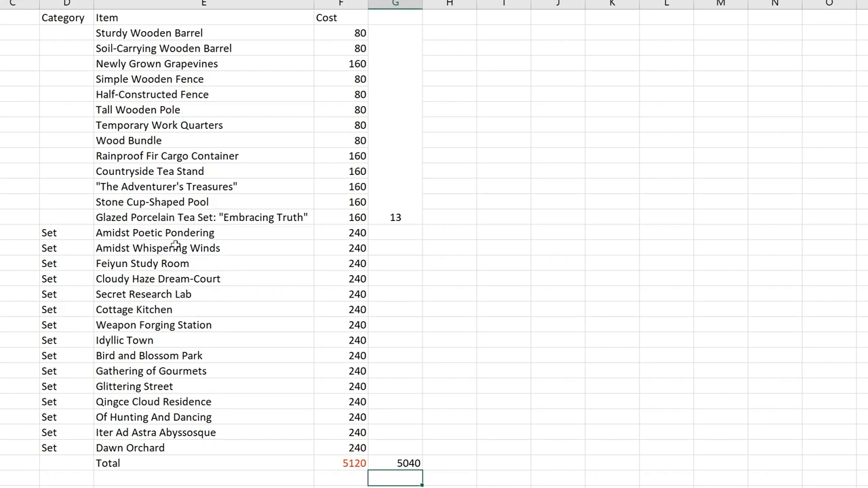
mouse_move(227, 244)
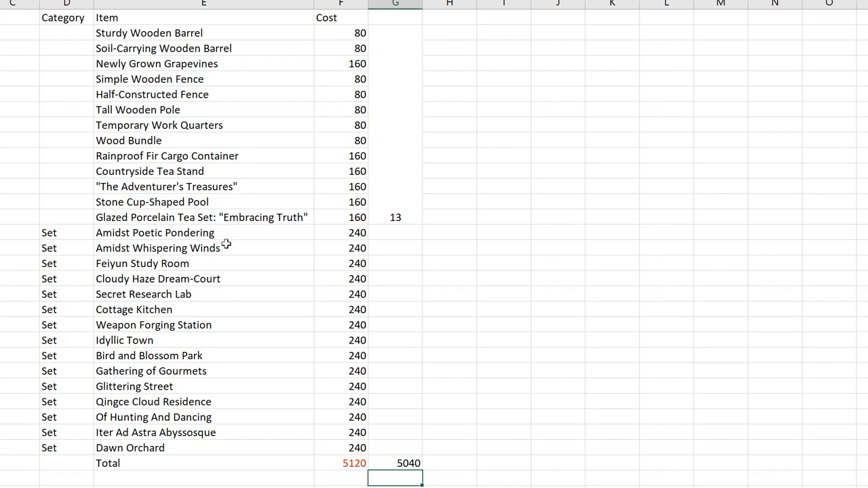
mouse_move(217, 244)
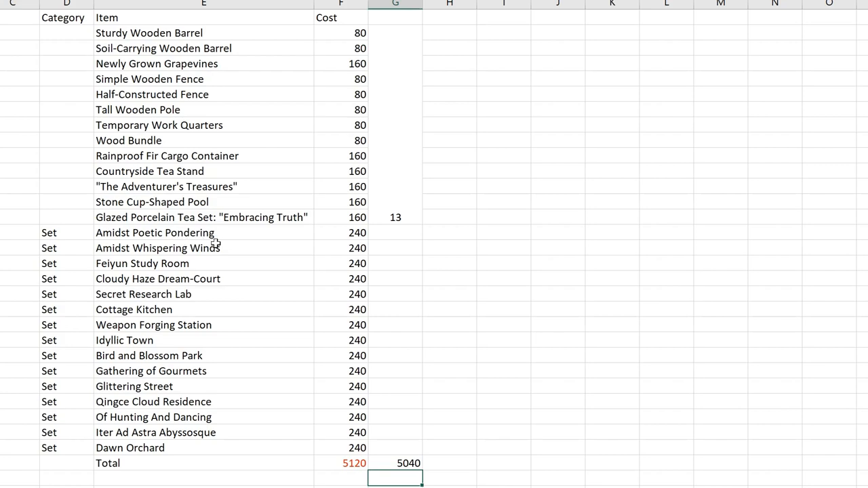
mouse_move(190, 244)
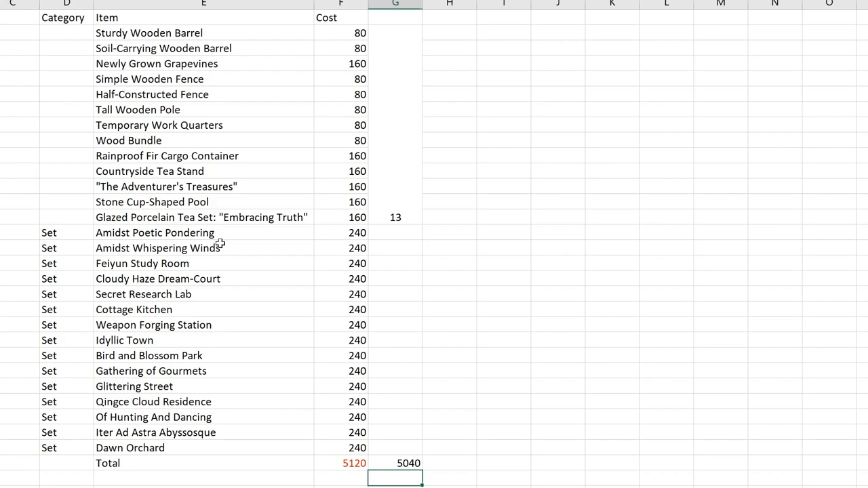
mouse_move(203, 279)
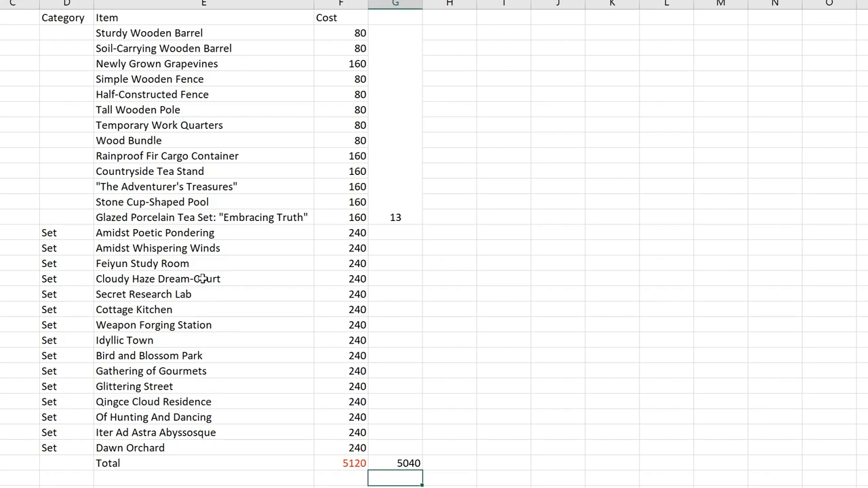
mouse_move(386, 408)
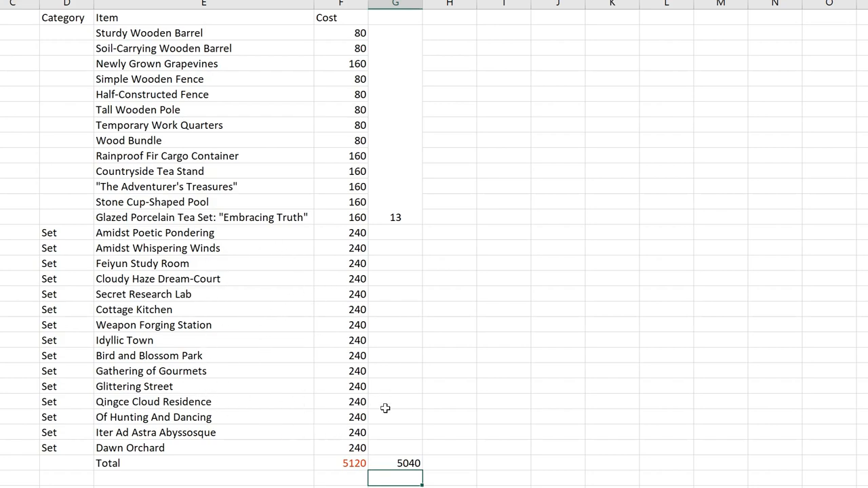
mouse_move(344, 417)
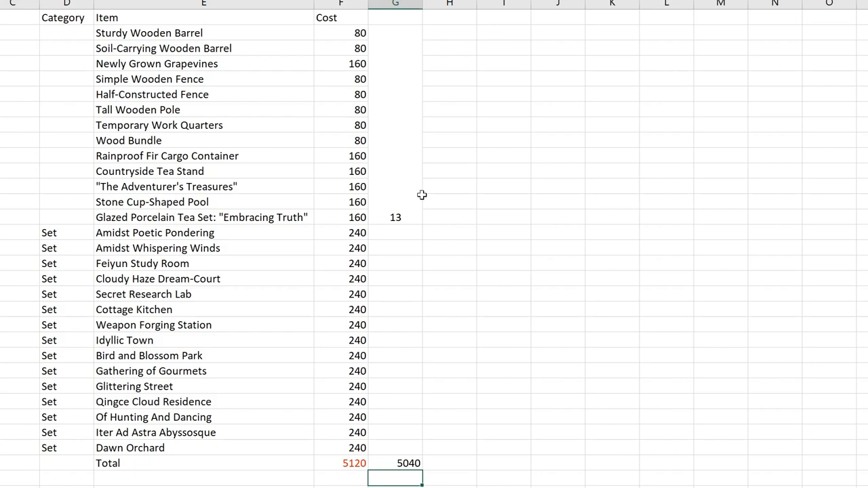
mouse_move(342, 429)
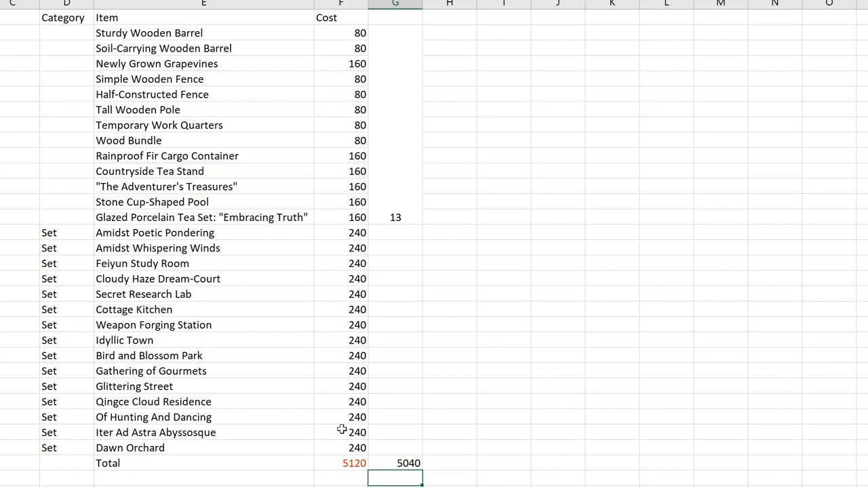
mouse_move(330, 342)
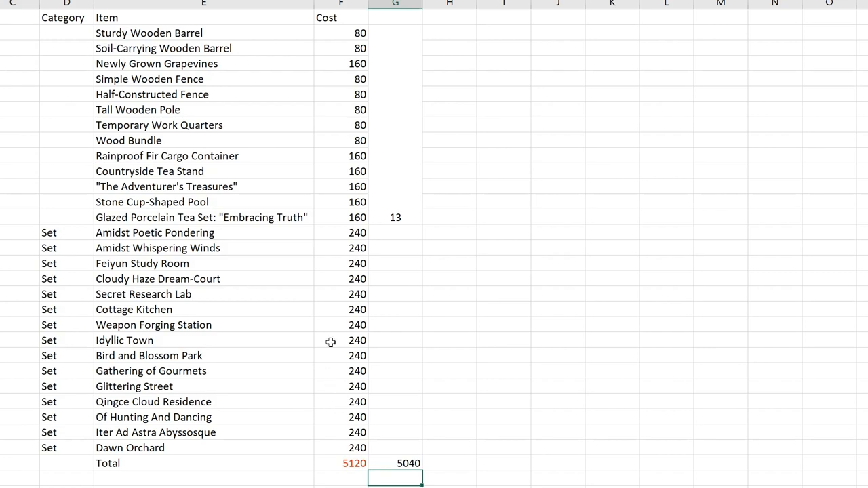
mouse_move(343, 236)
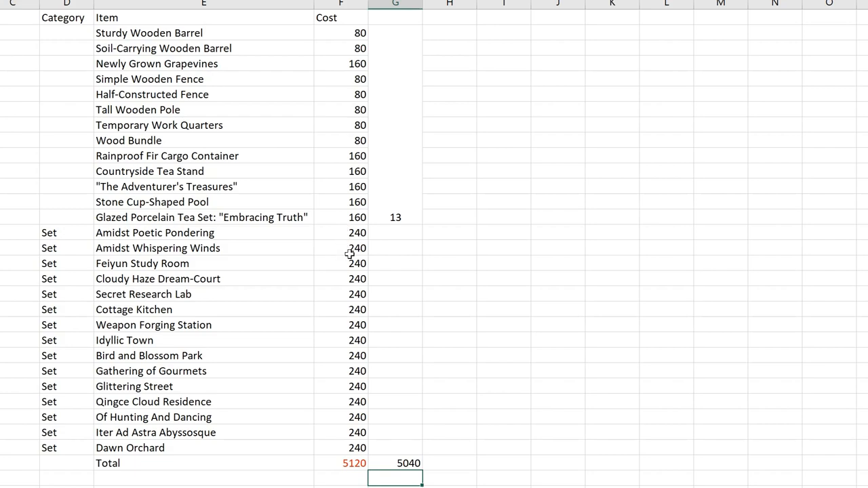
mouse_move(356, 238)
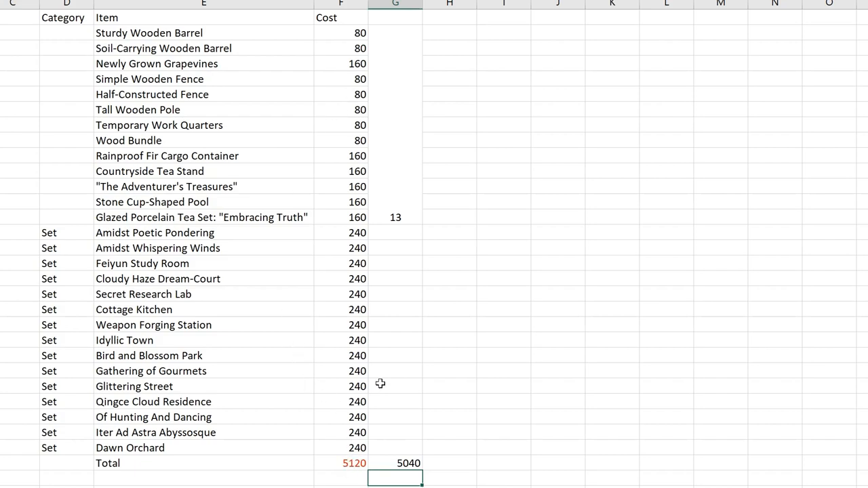
mouse_move(414, 216)
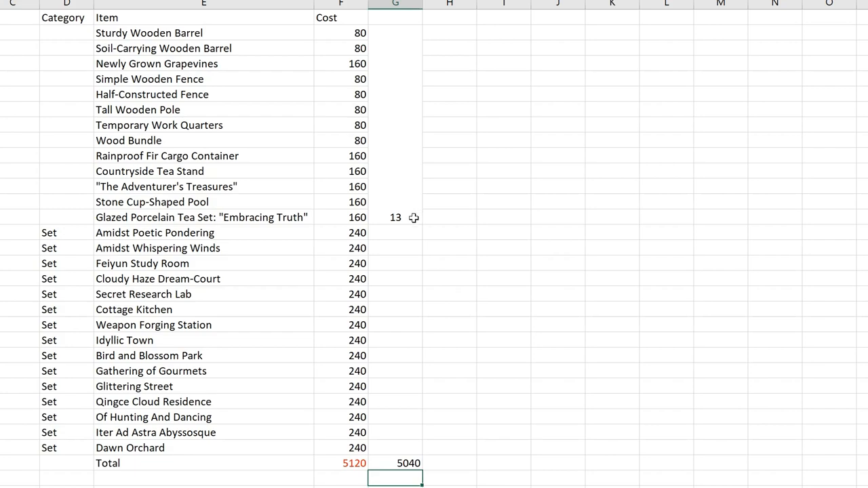
mouse_move(185, 79)
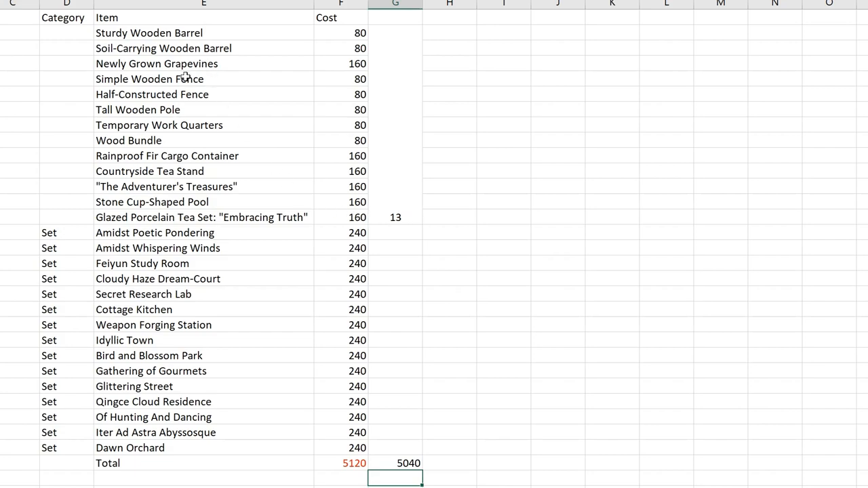
mouse_move(373, 463)
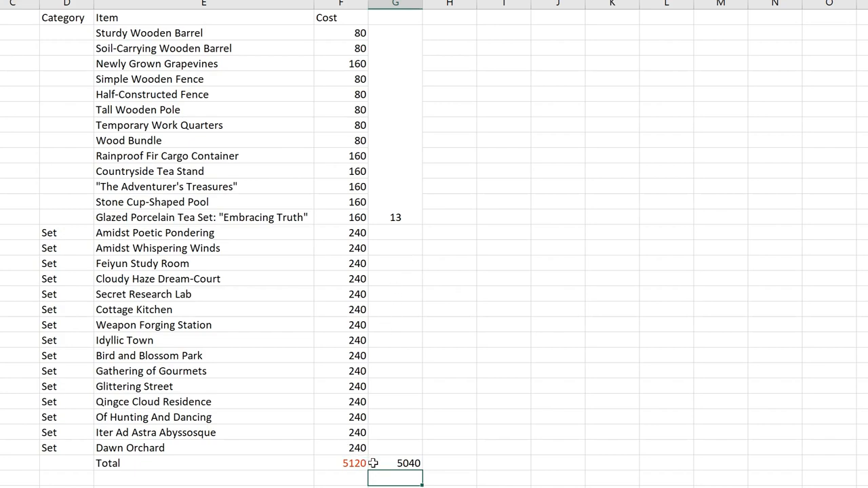
mouse_move(399, 430)
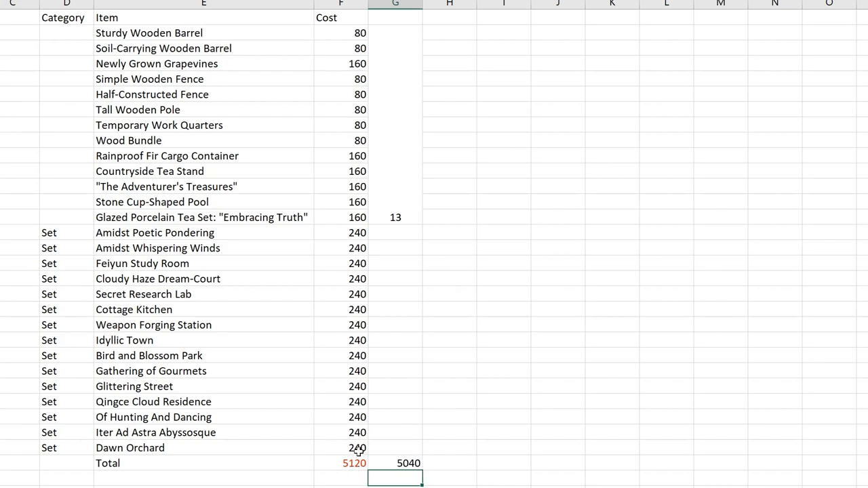
mouse_move(419, 323)
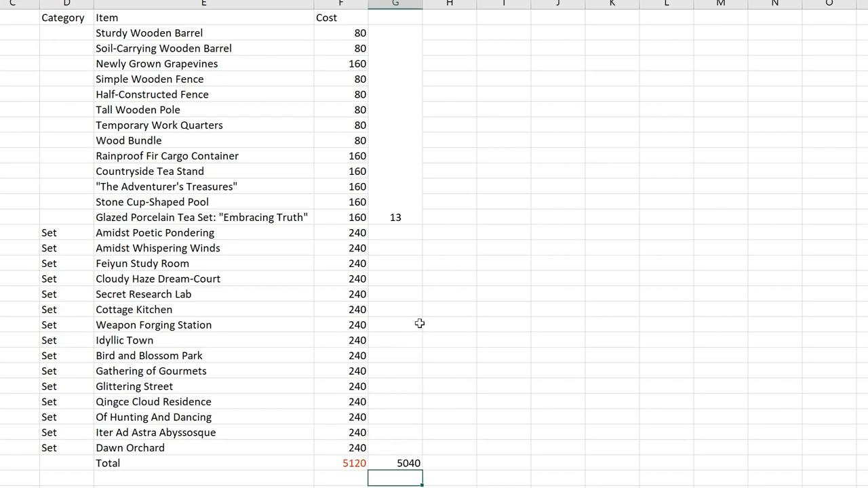
mouse_move(439, 329)
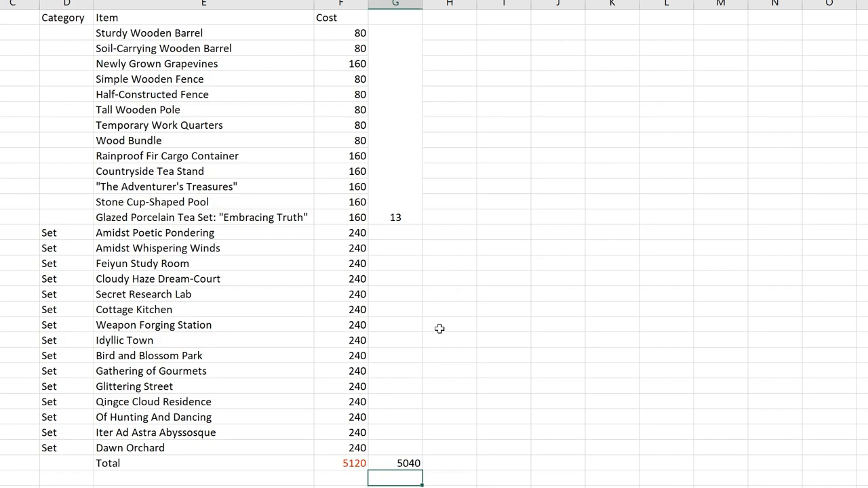
mouse_move(534, 171)
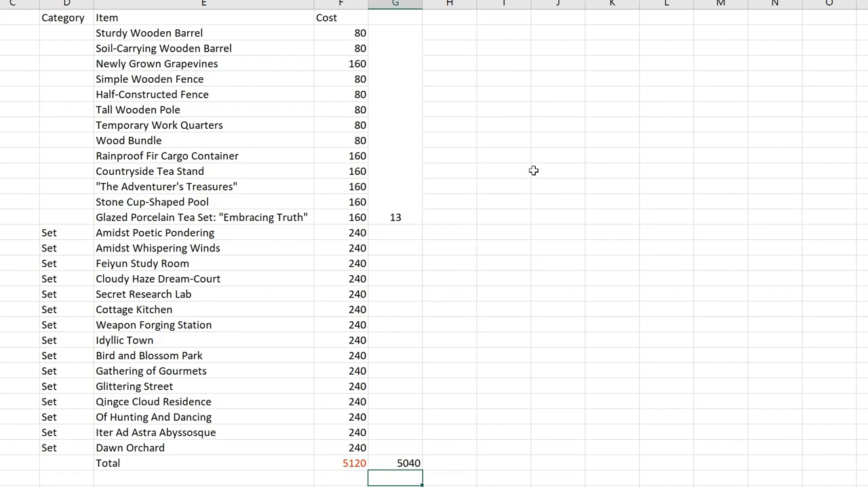
mouse_move(302, 363)
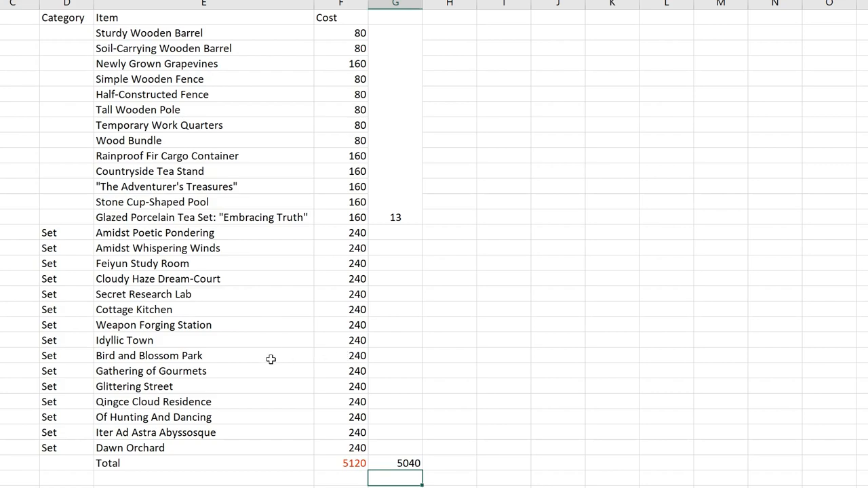
mouse_move(474, 360)
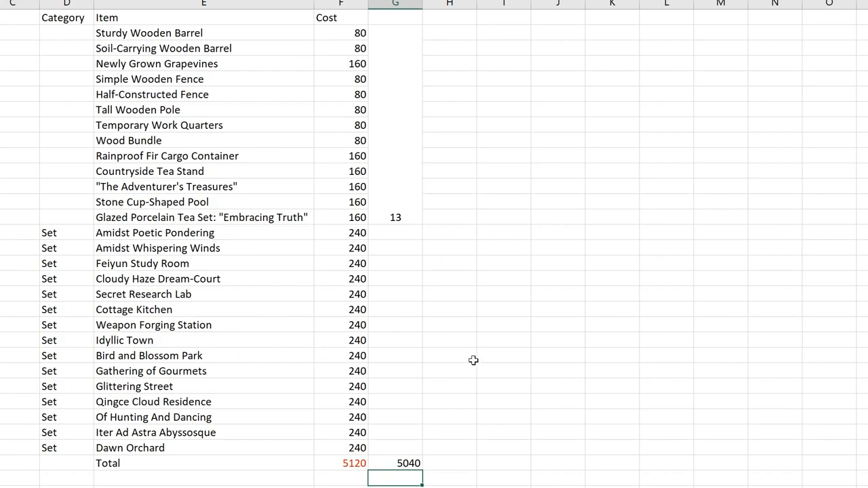